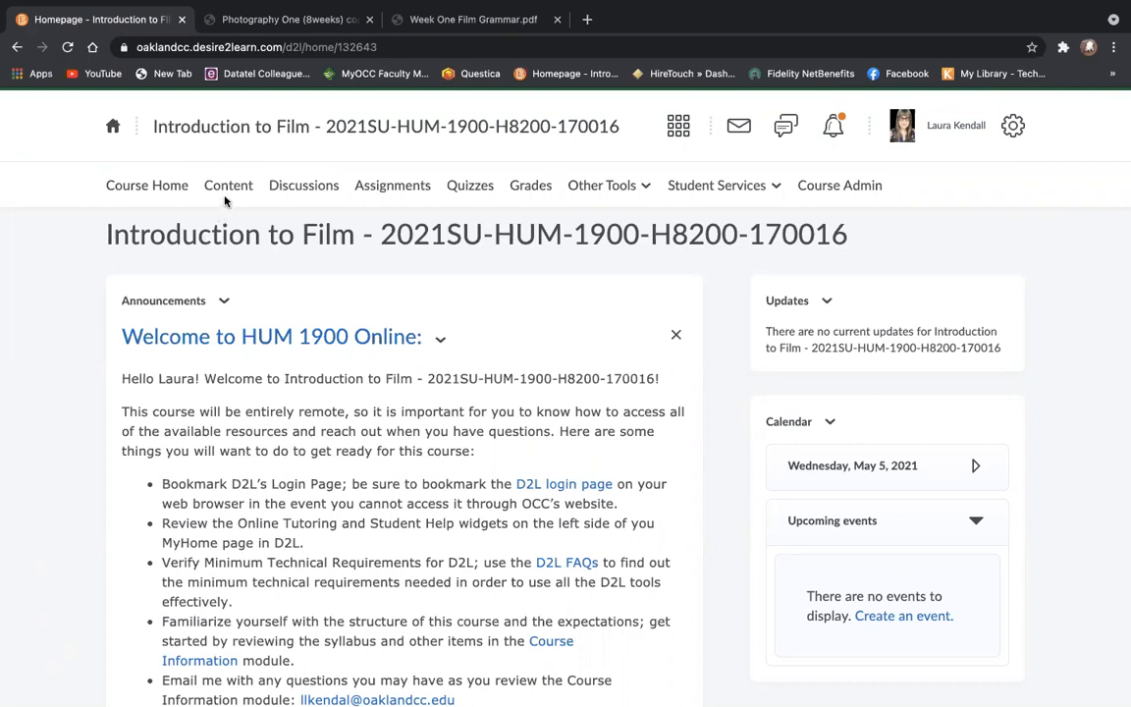
Go to the course Content area and browse the Week One module's item list.
left_click(228, 184)
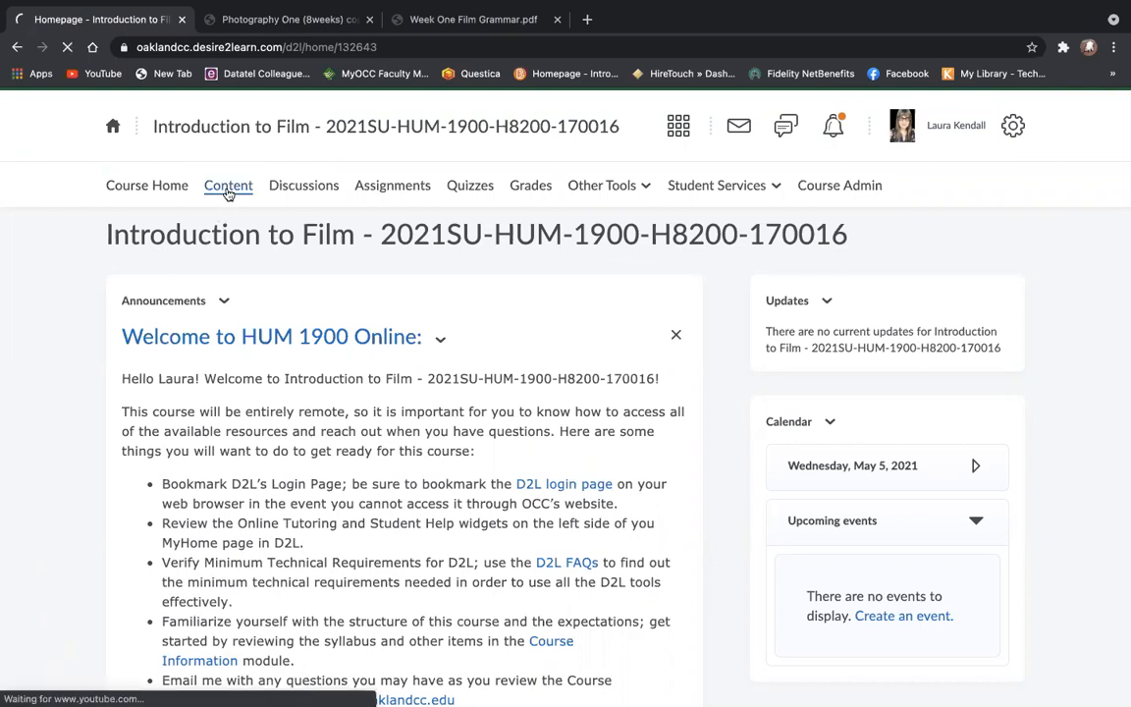
left_click(228, 185)
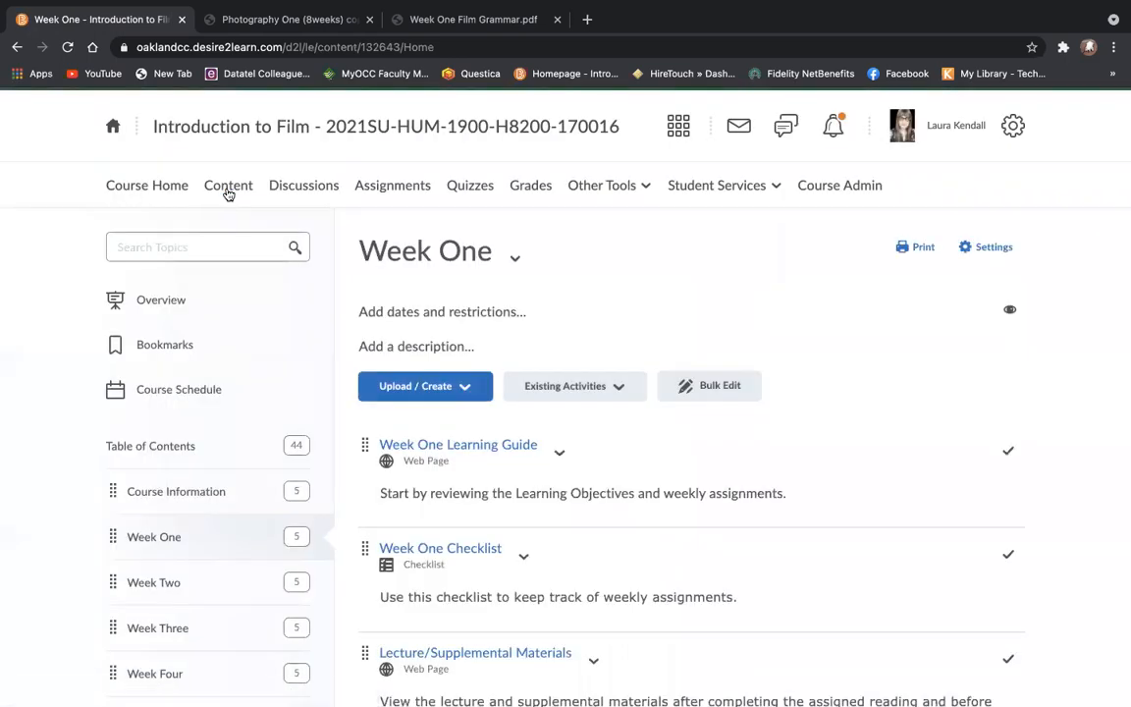
scroll("down", 3)
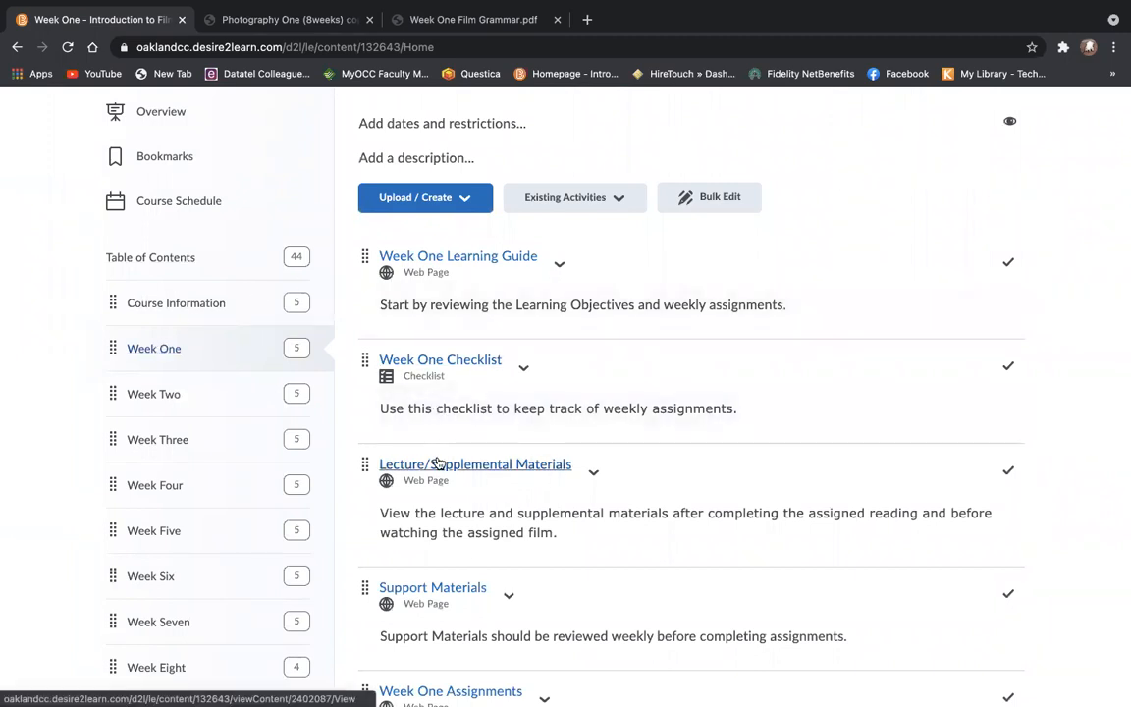
mouse_move(475, 463)
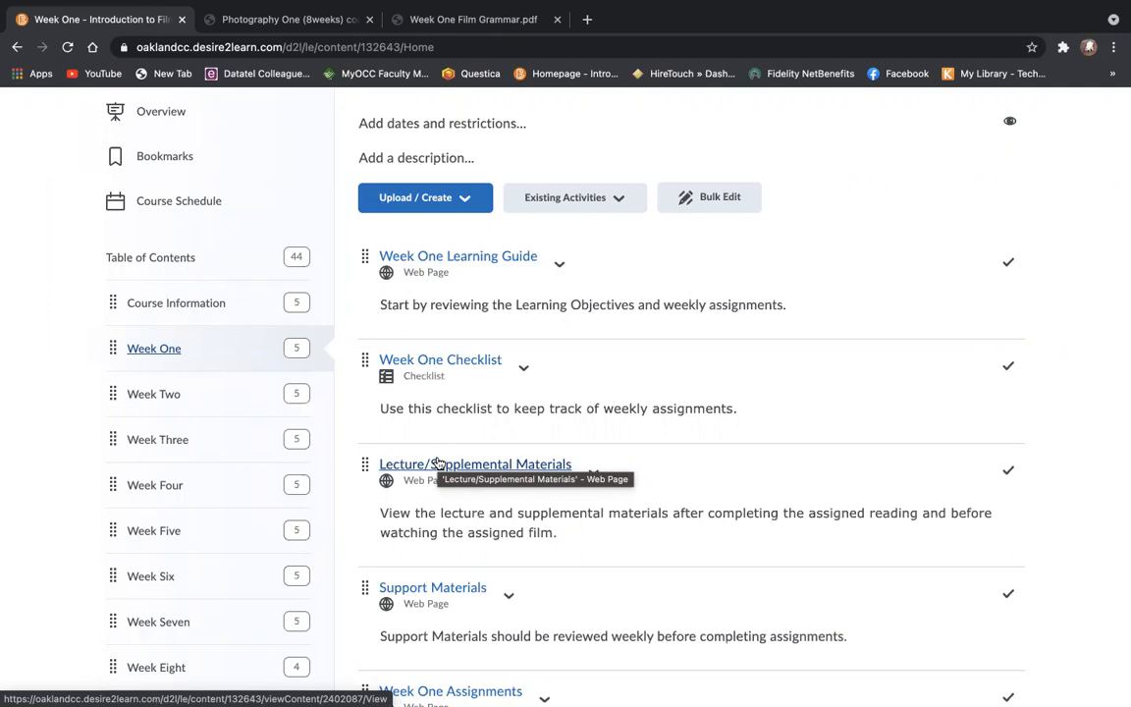
View Week One's Lecture/Supplemental Materials, scrolling past the grammar sheet and lecture PDFs to the playlist.
left_click(475, 463)
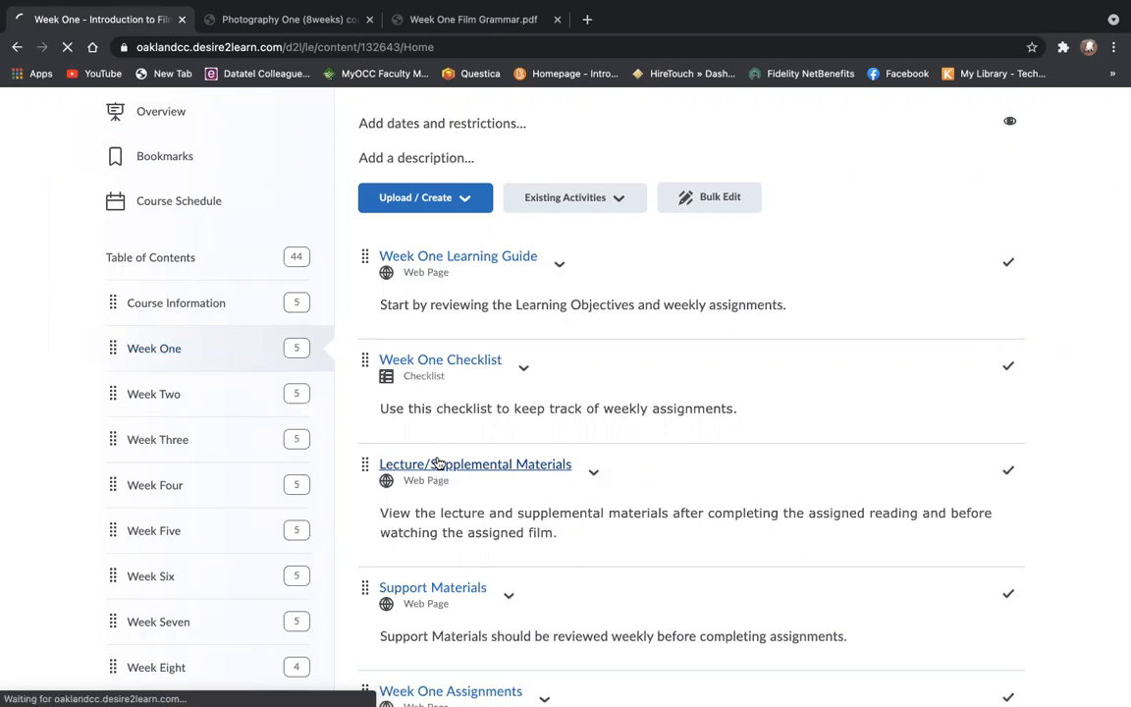
left_click(475, 464)
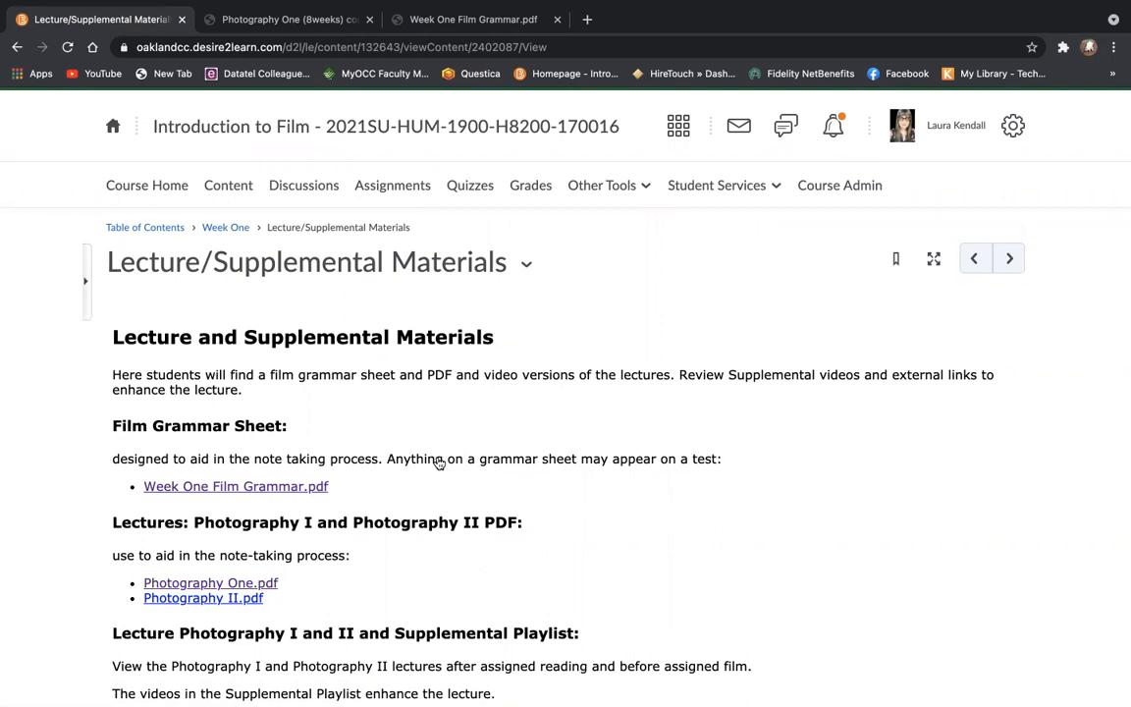
scroll("down", 3)
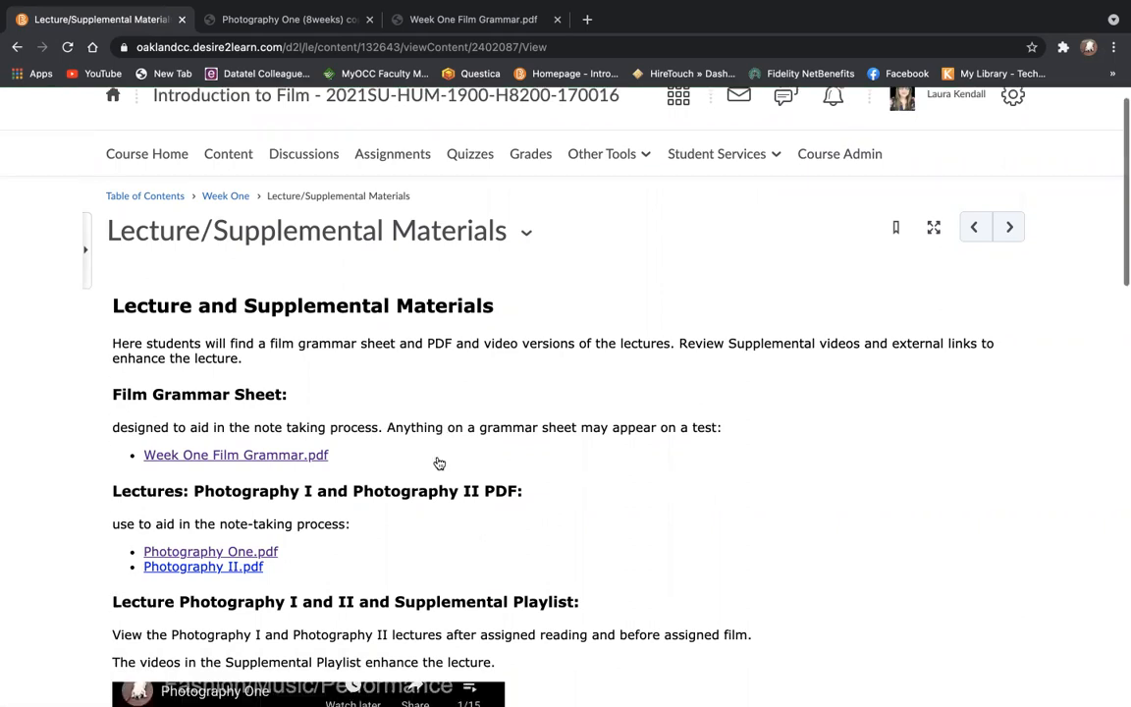
scroll("down", 3)
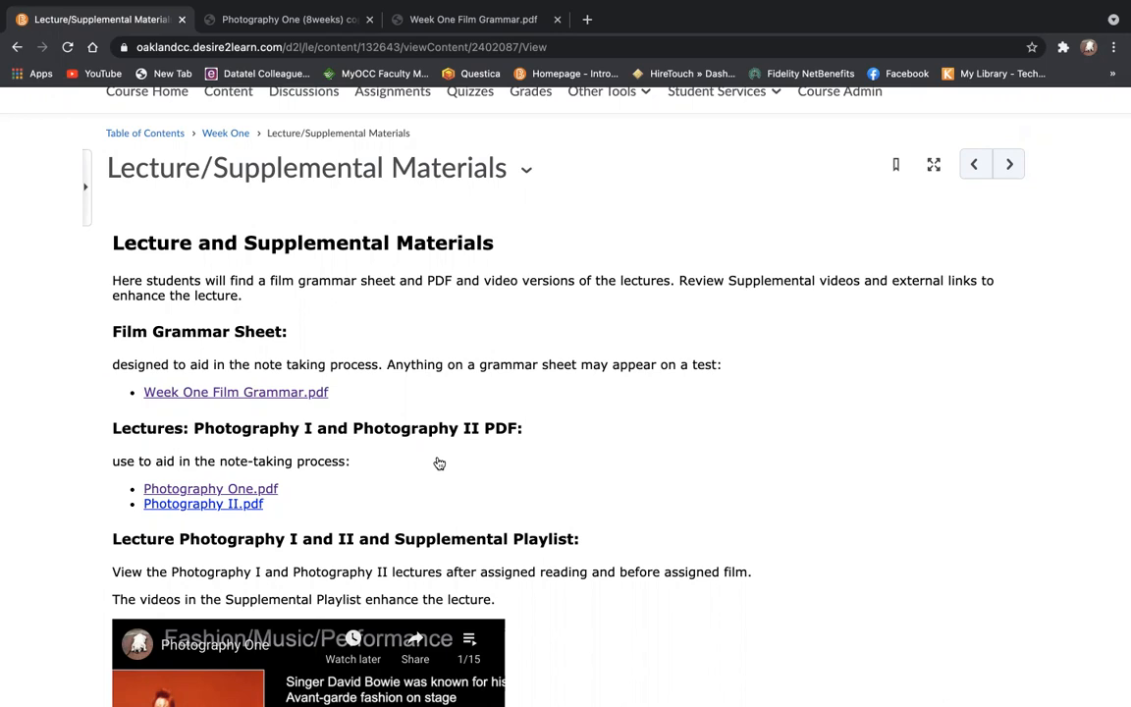
mouse_move(235, 393)
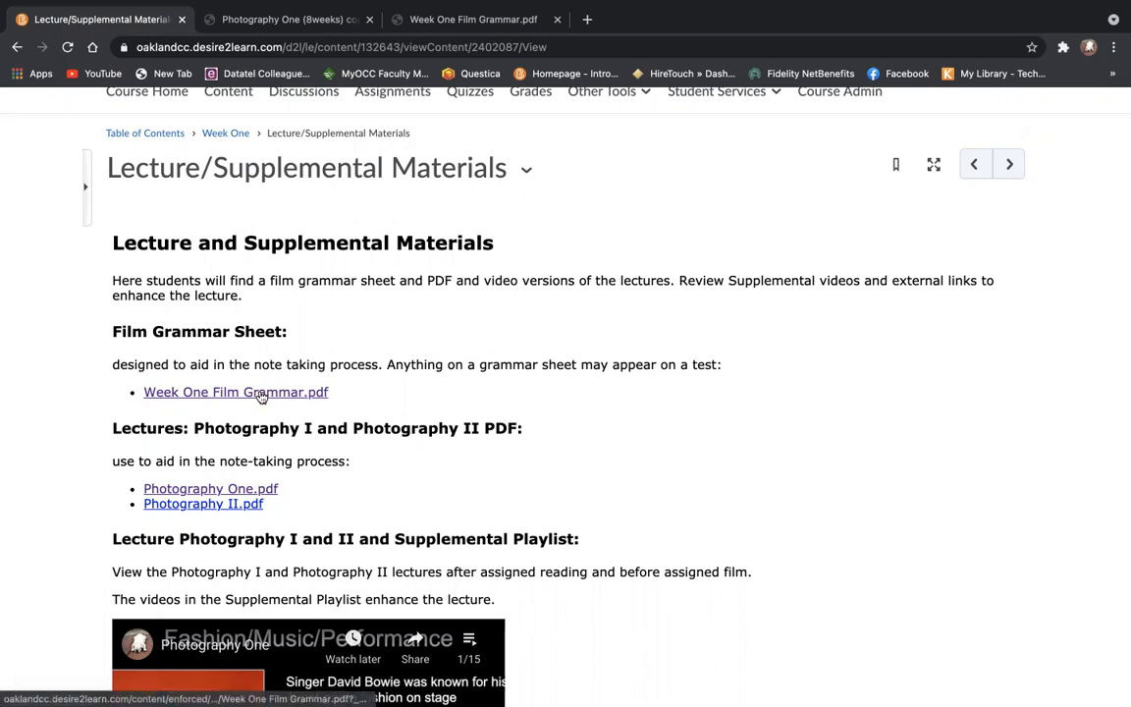
View the Week One Film Grammar PDF, checking page 2 and returning to page 1.
left_click(235, 393)
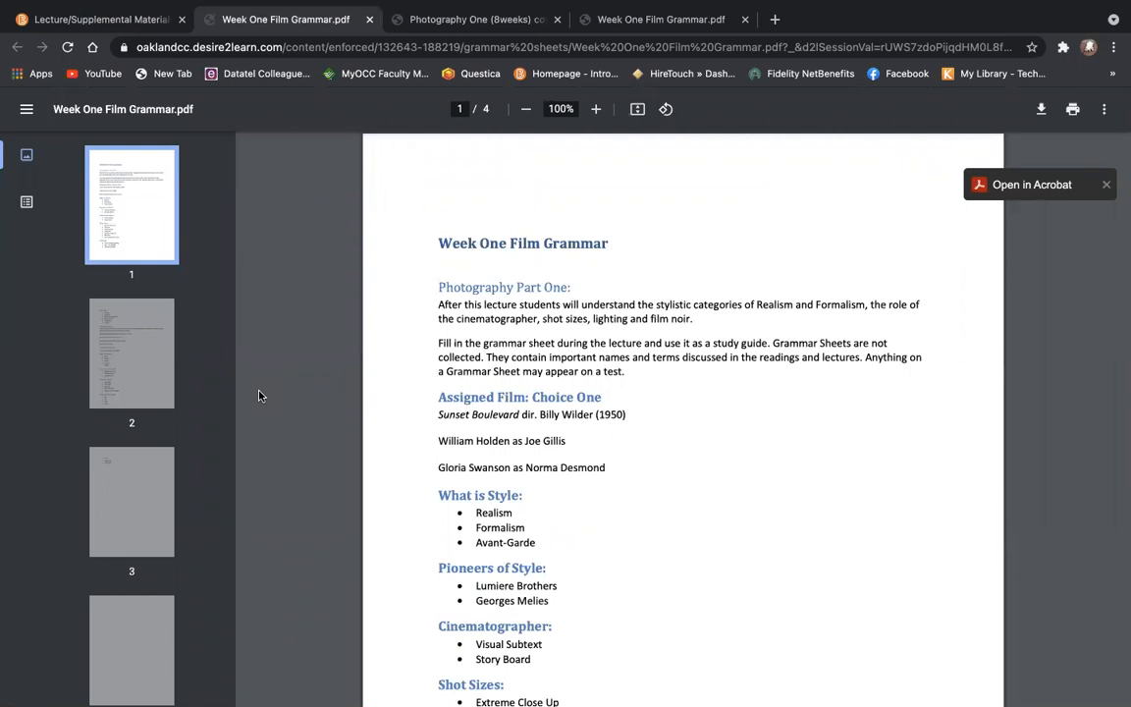
left_click(132, 353)
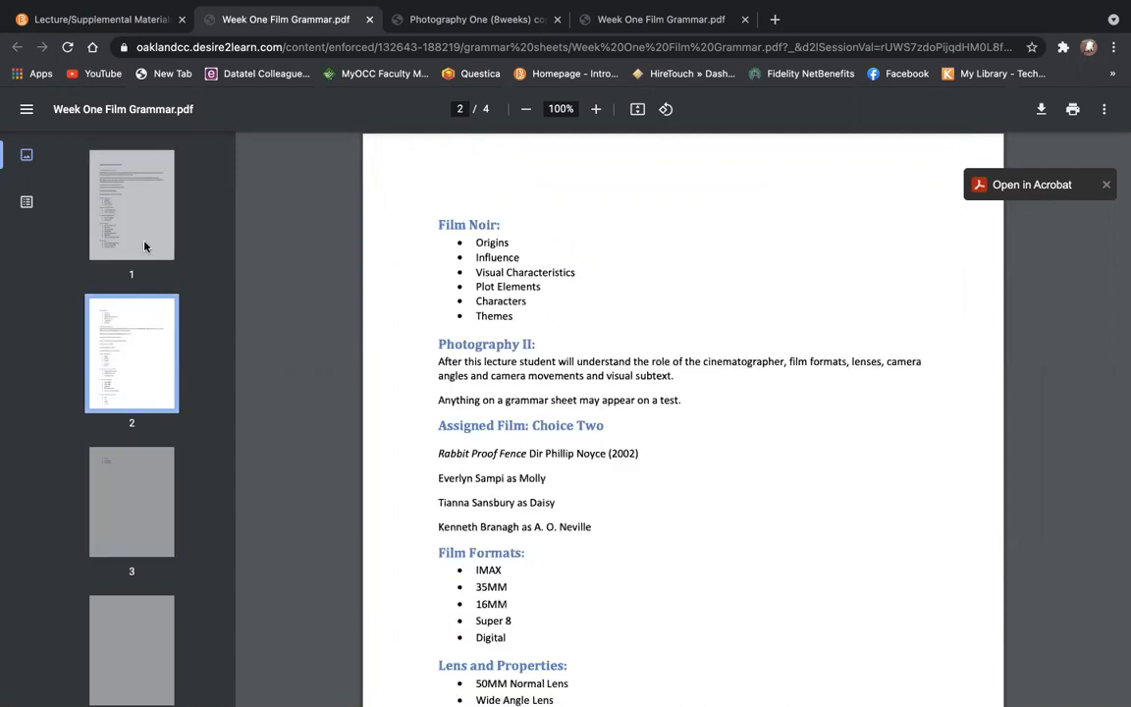
left_click(132, 204)
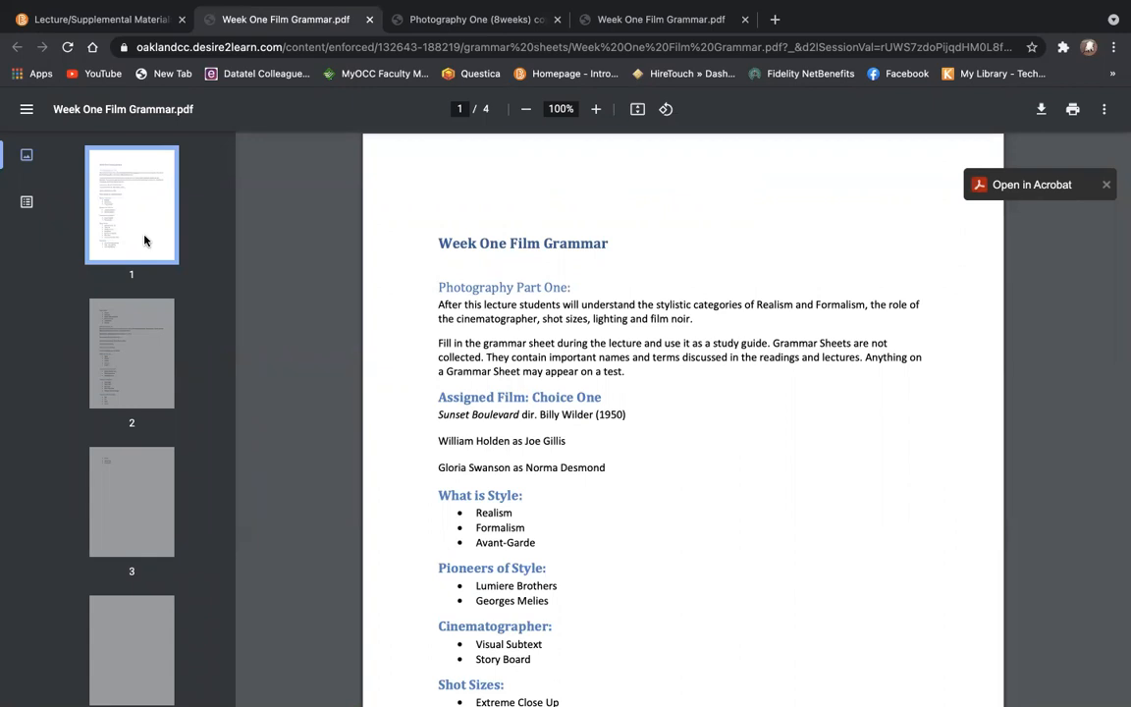
Return to the materials page and launch the Photography One lecture PDF.
left_click(95, 20)
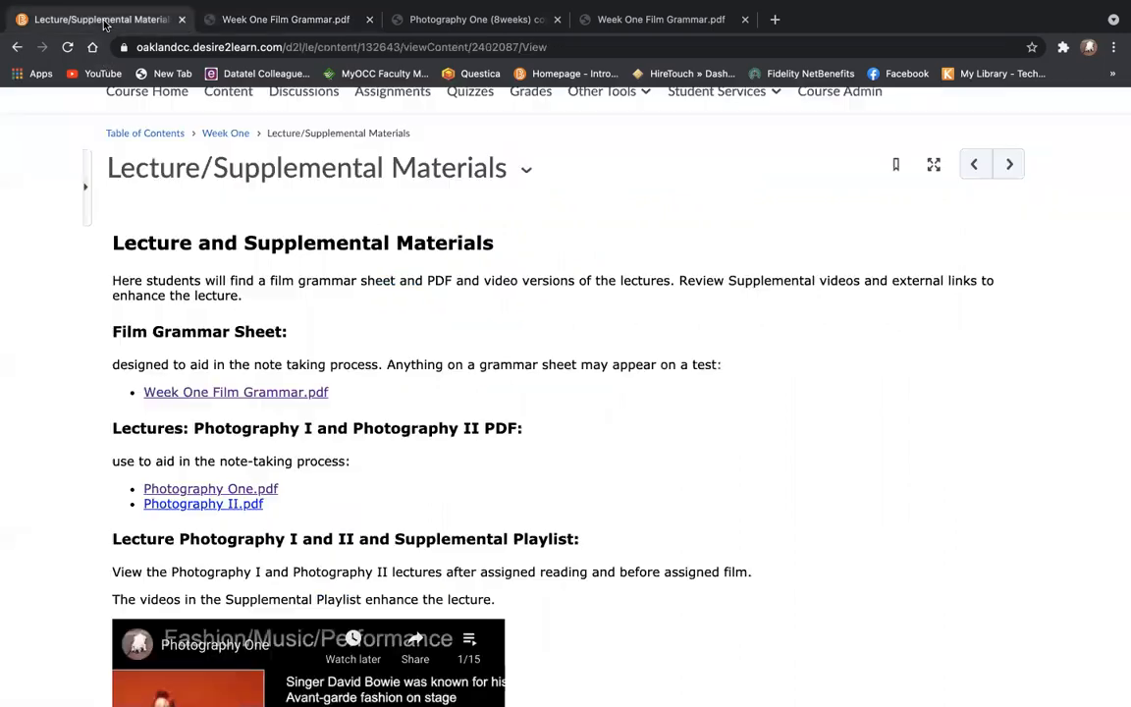
scroll("down", 3)
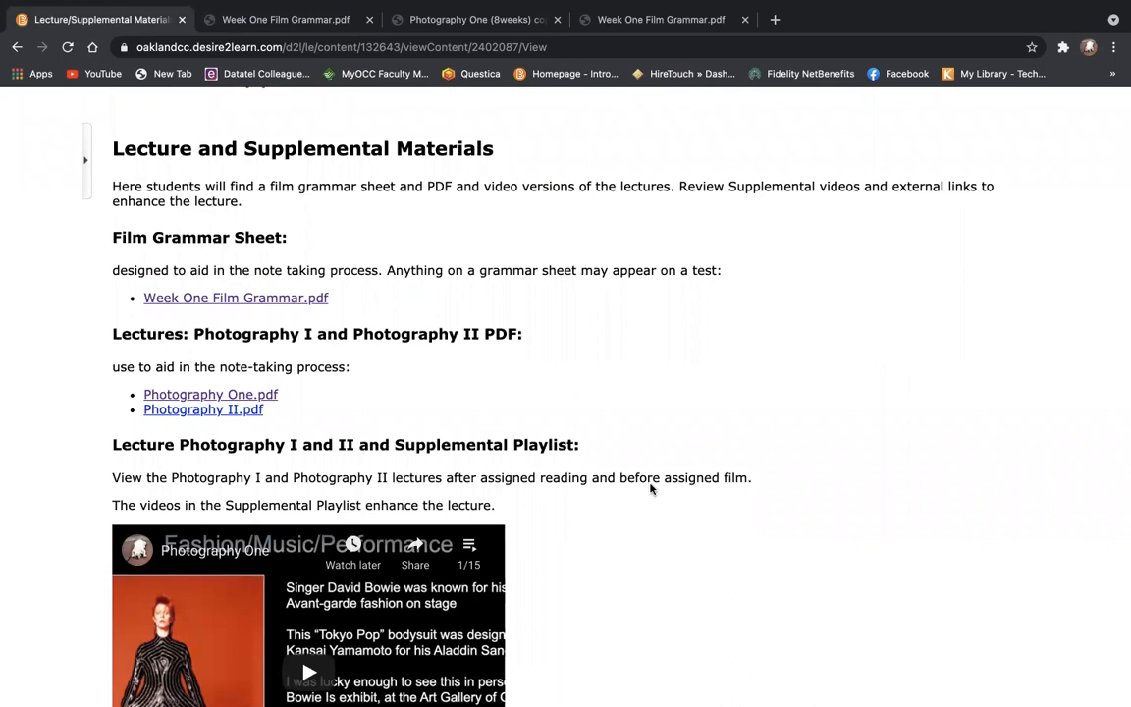
left_click(210, 393)
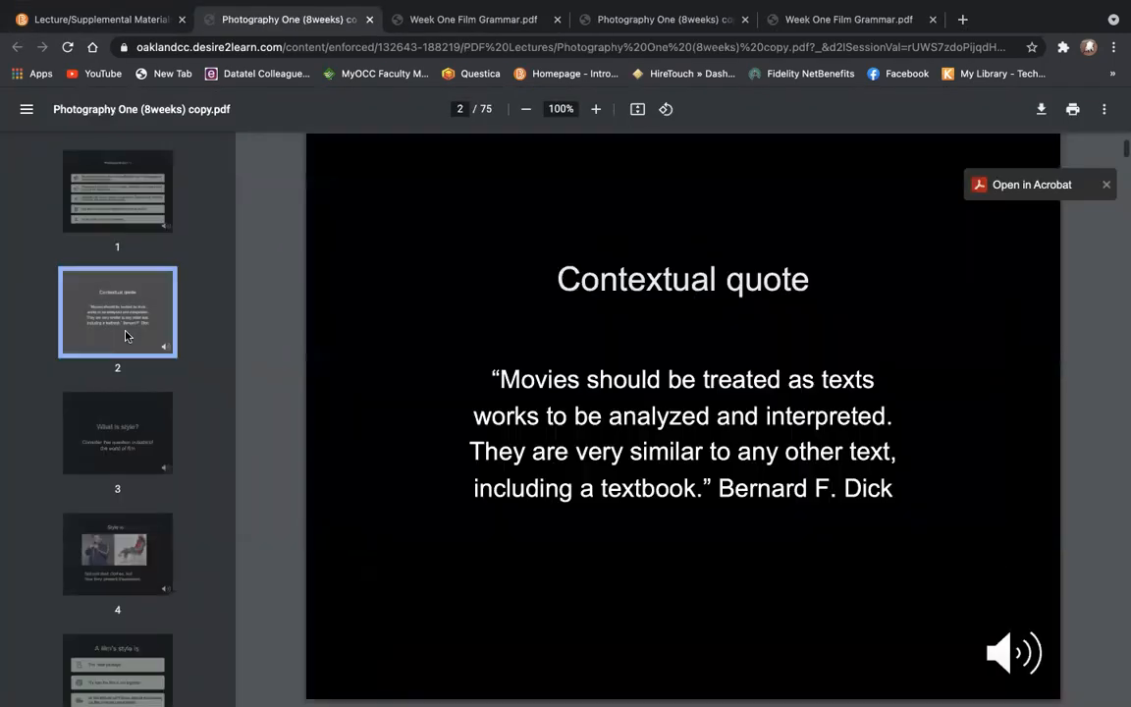
Page the Photography One slides to slide 6, then return to the materials page.
left_click(118, 434)
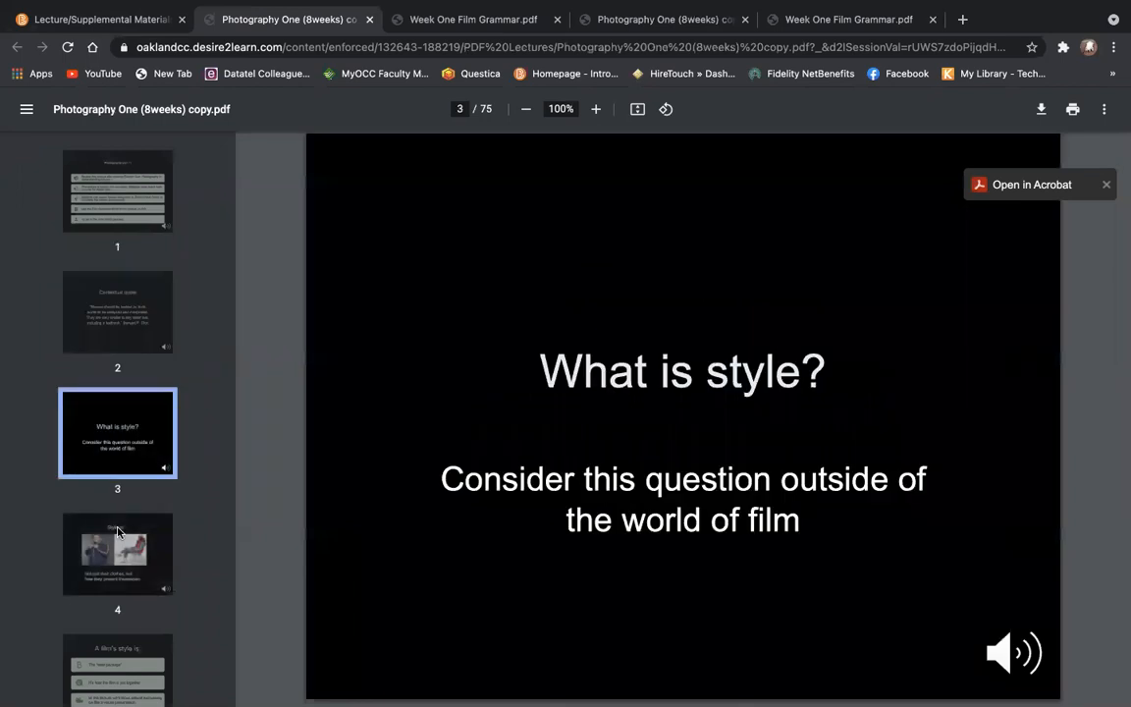
left_click(118, 553)
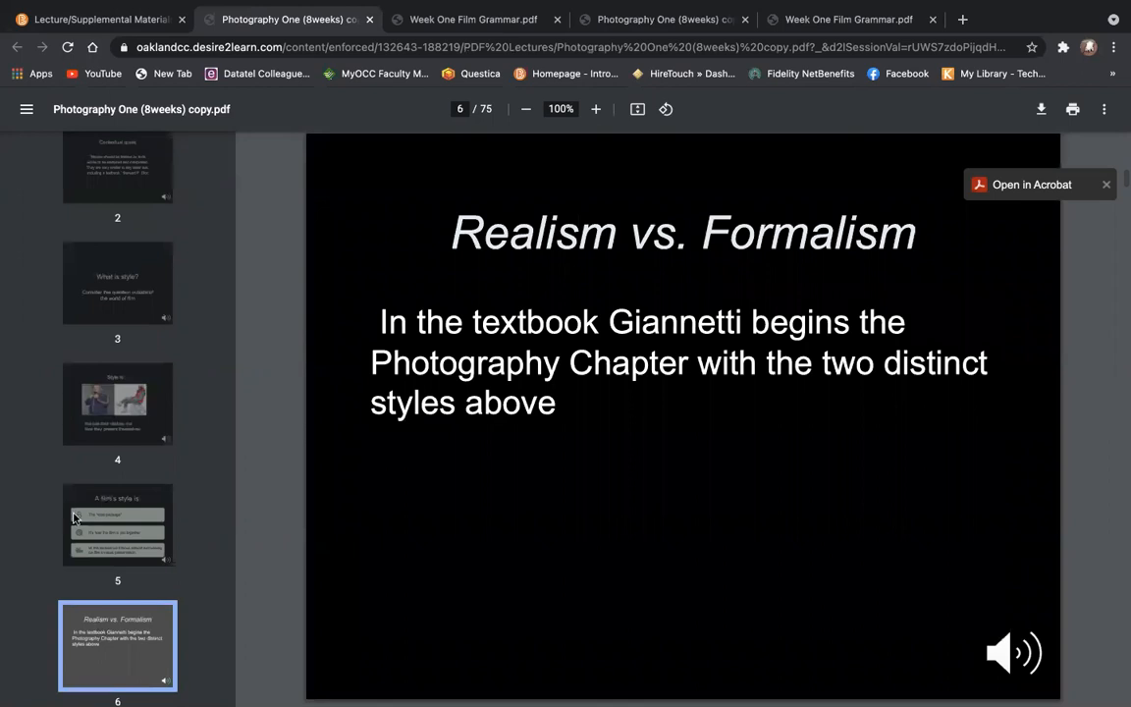
left_click(95, 20)
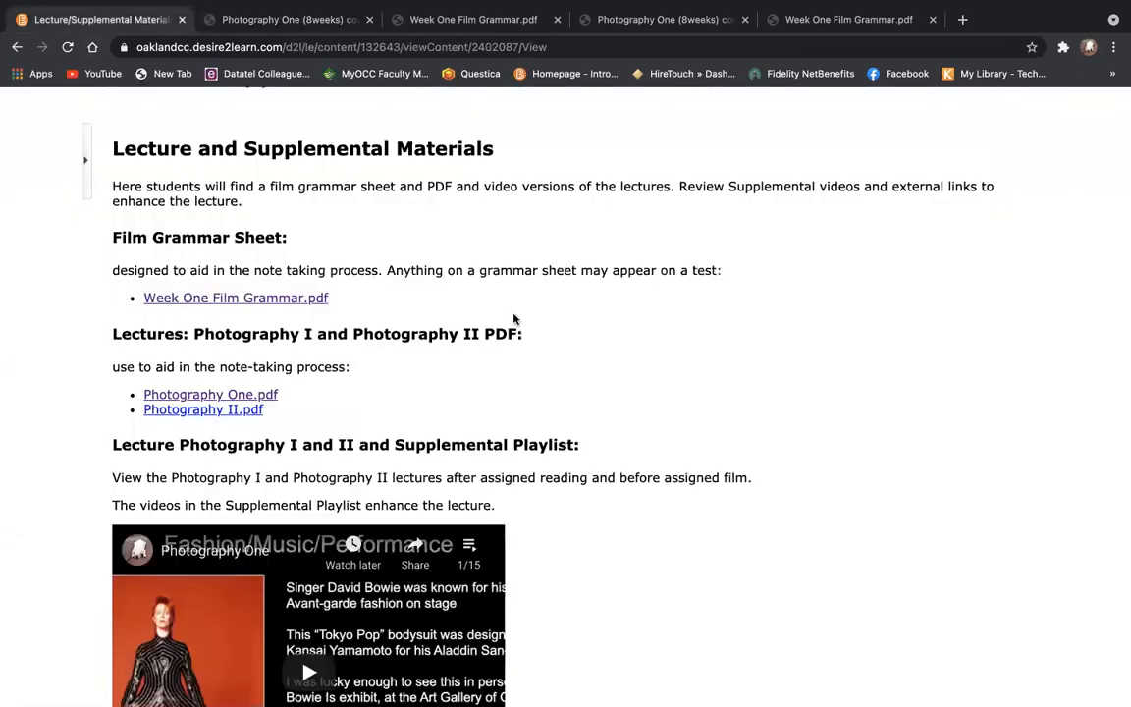
scroll("down", 3)
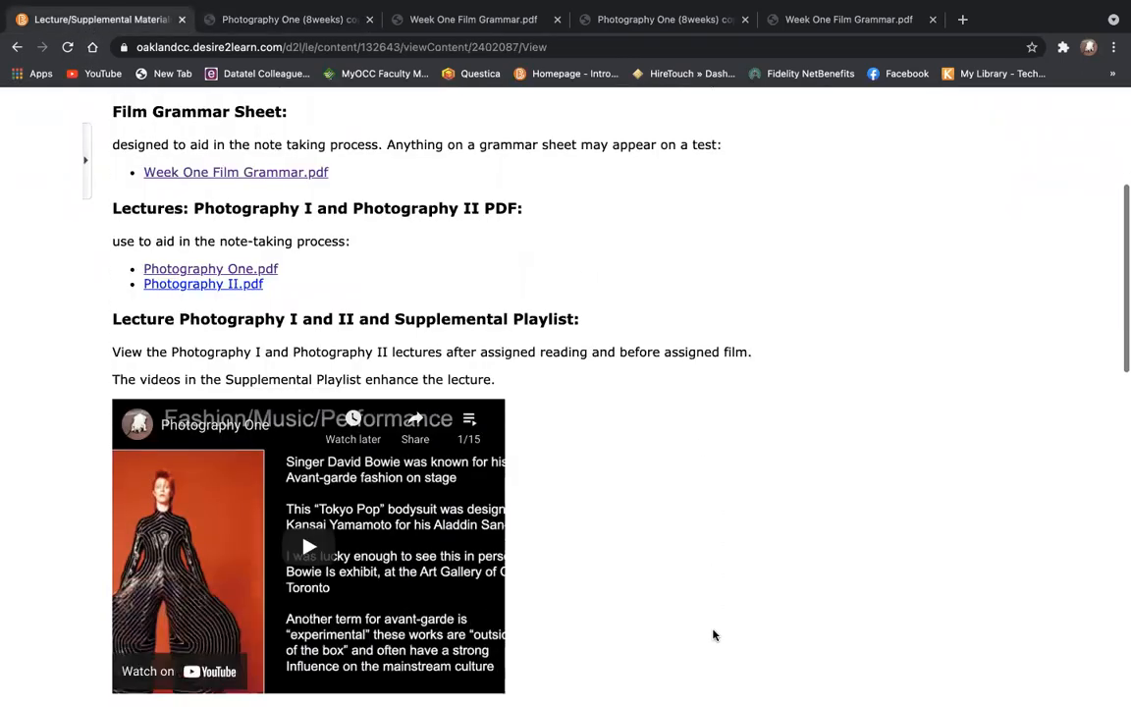
scroll("down", 3)
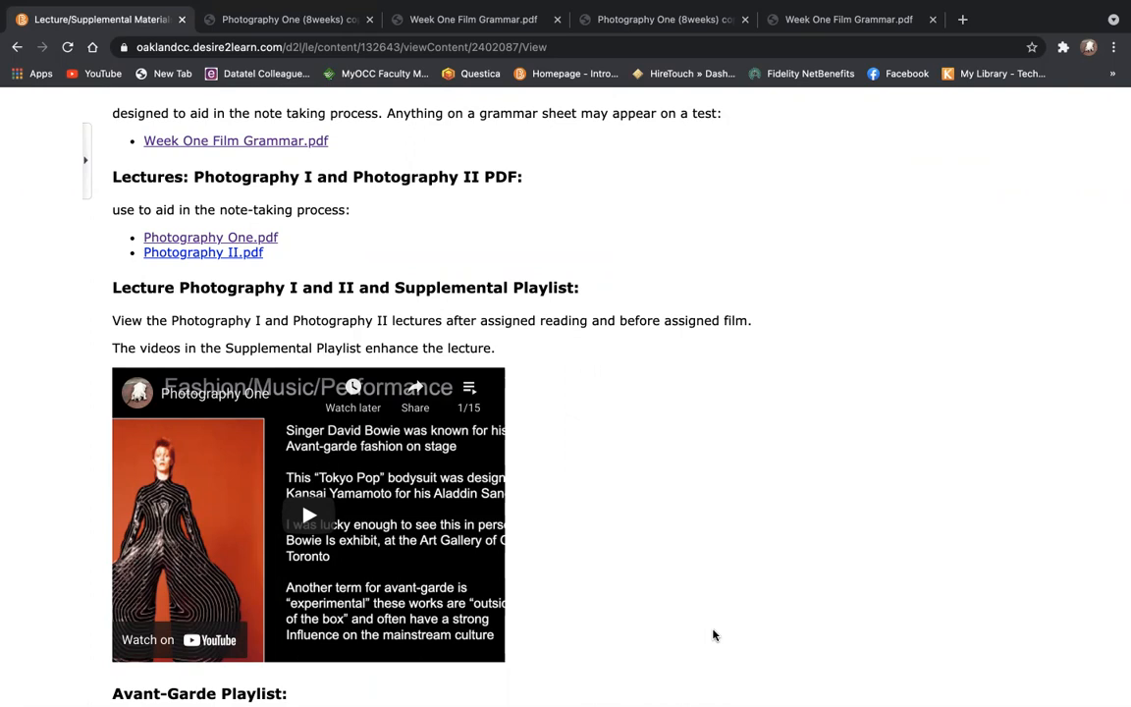
mouse_move(566, 551)
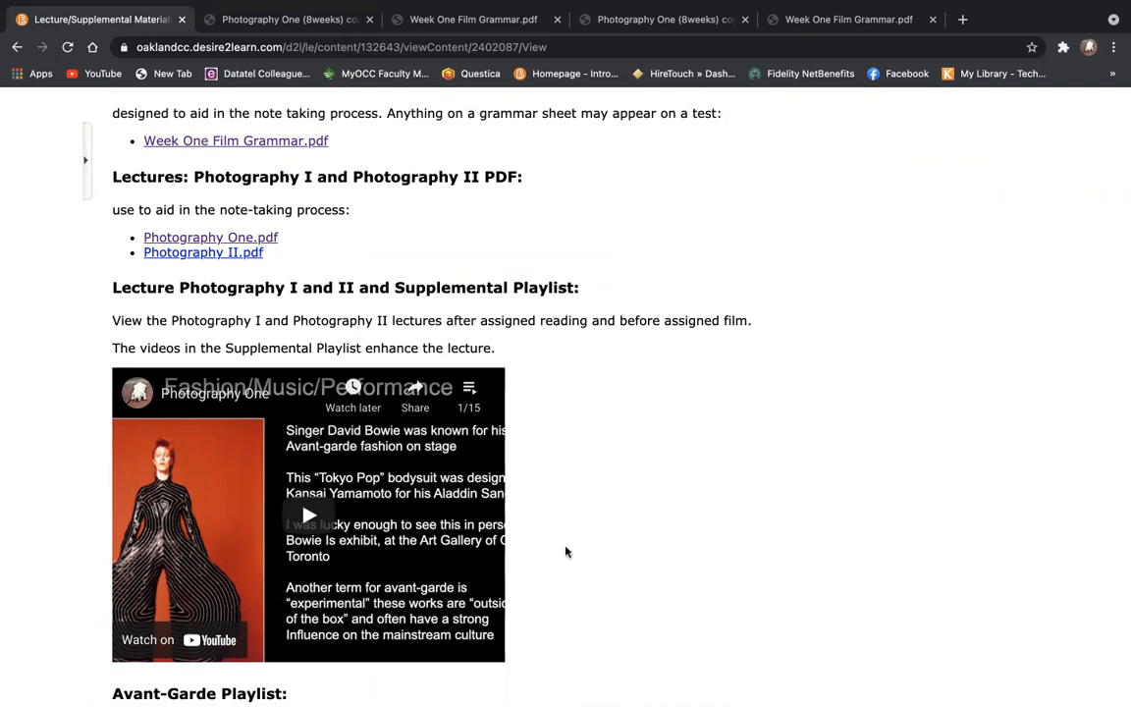
mouse_move(469, 387)
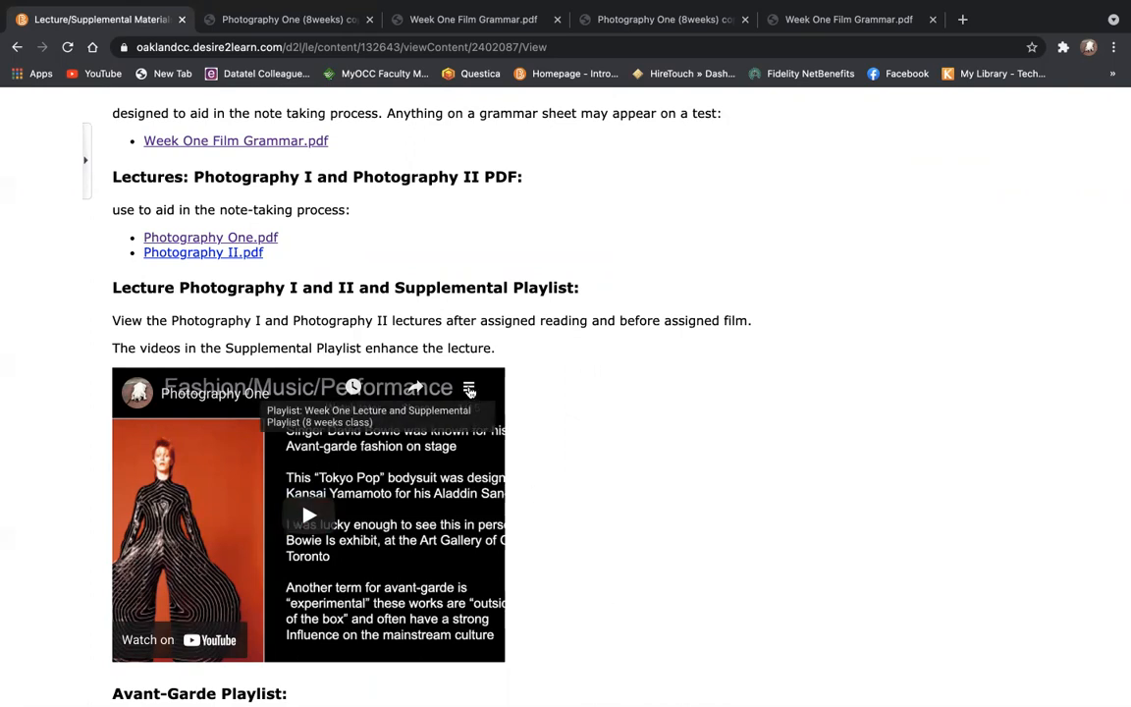
Browse the Week One playlist's video list and choose the Photography One video.
left_click(469, 388)
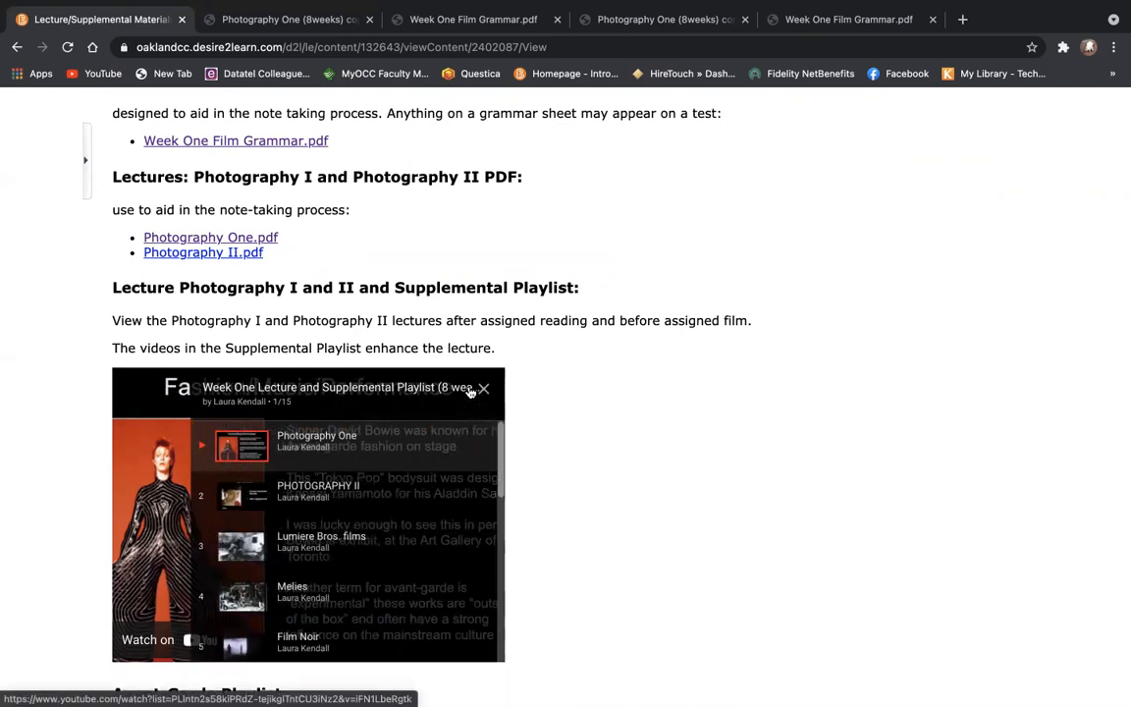
left_click(483, 389)
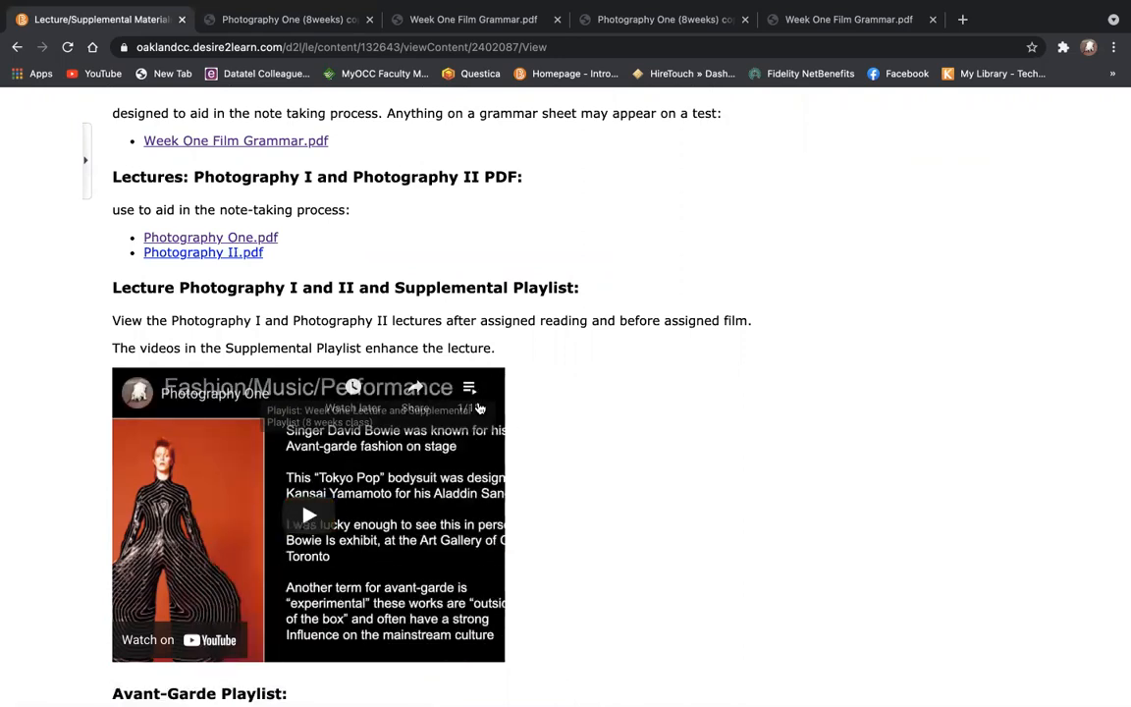
mouse_move(470, 387)
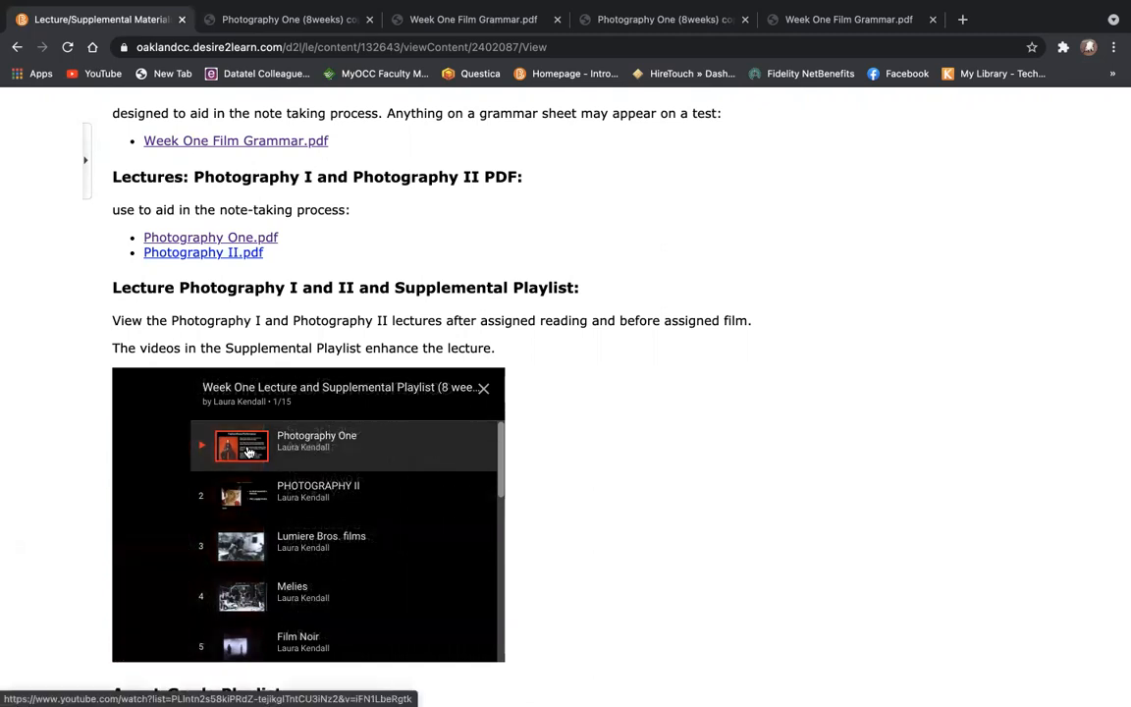
left_click(239, 446)
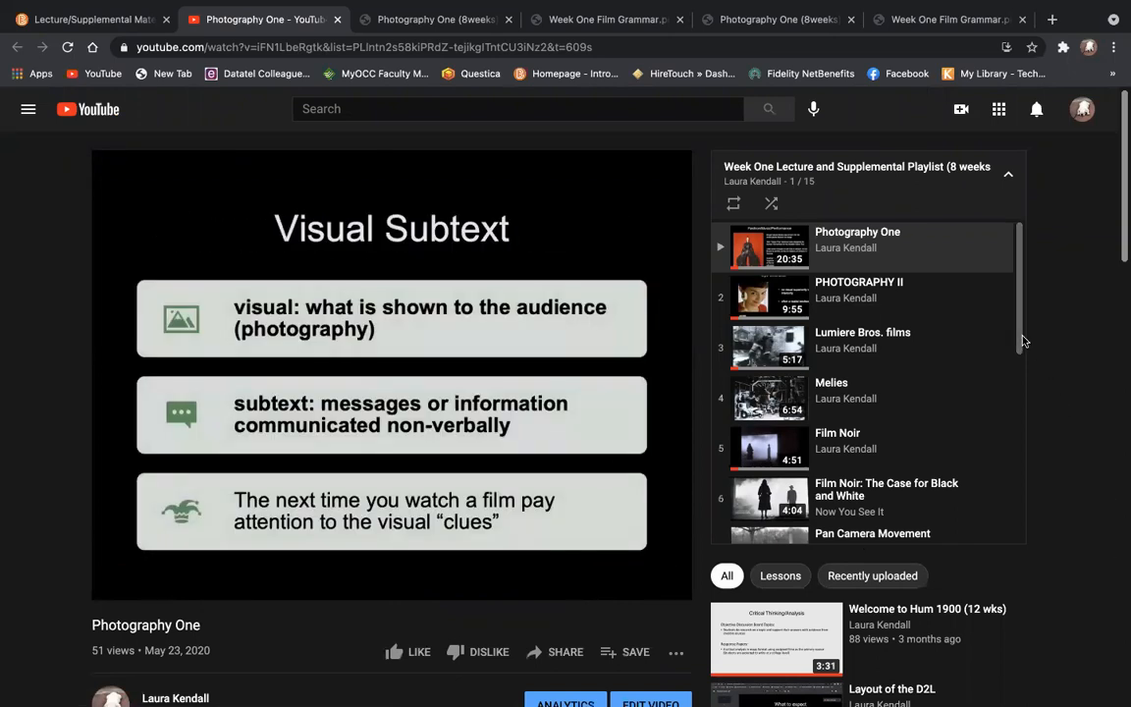
mouse_move(854, 240)
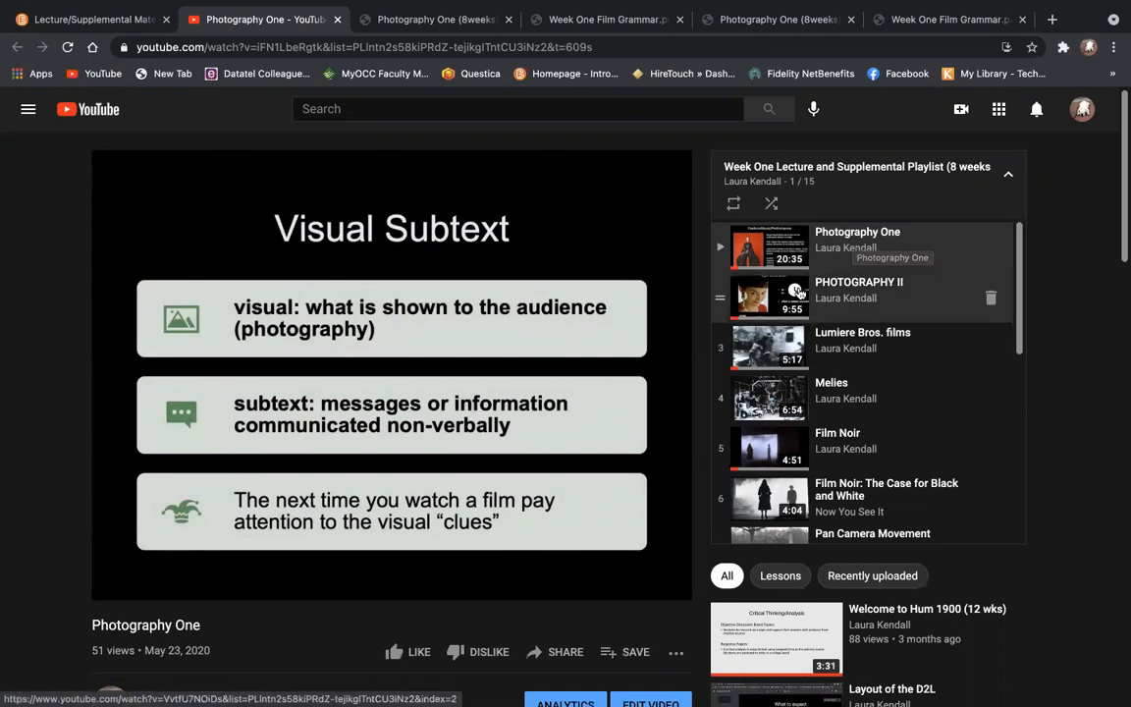
Save the PHOTOGRAPHY II video to Watch later and return to the course materials page.
left_click(795, 291)
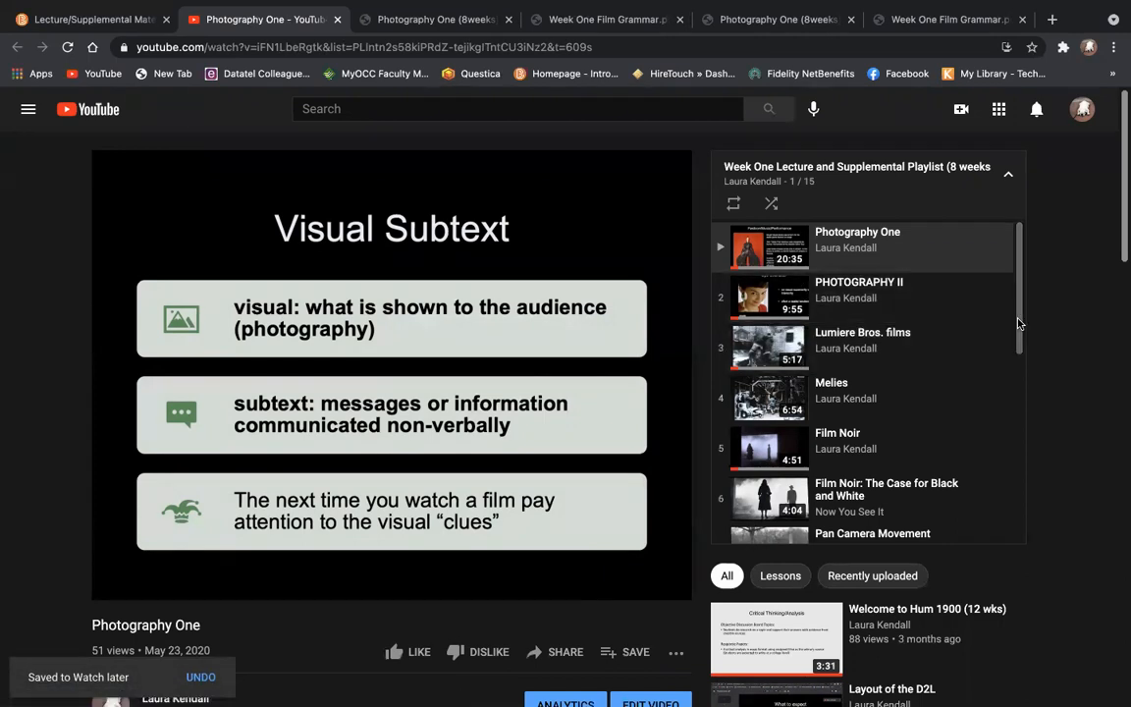
scroll("down", 3)
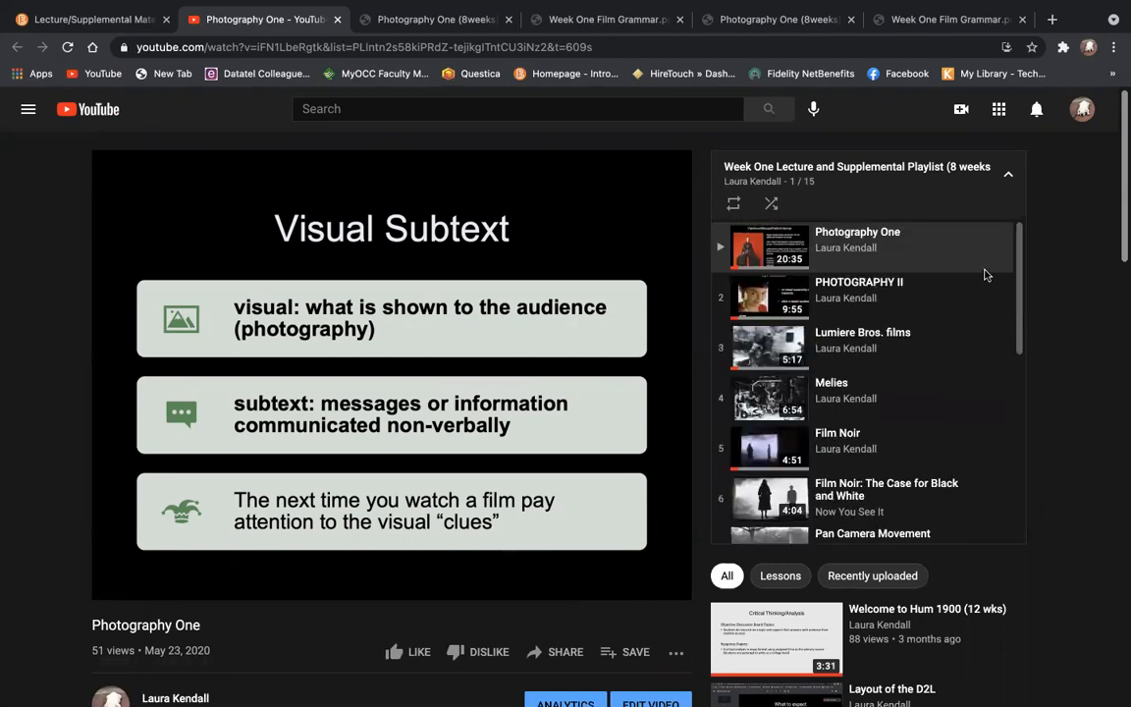
mouse_move(717, 93)
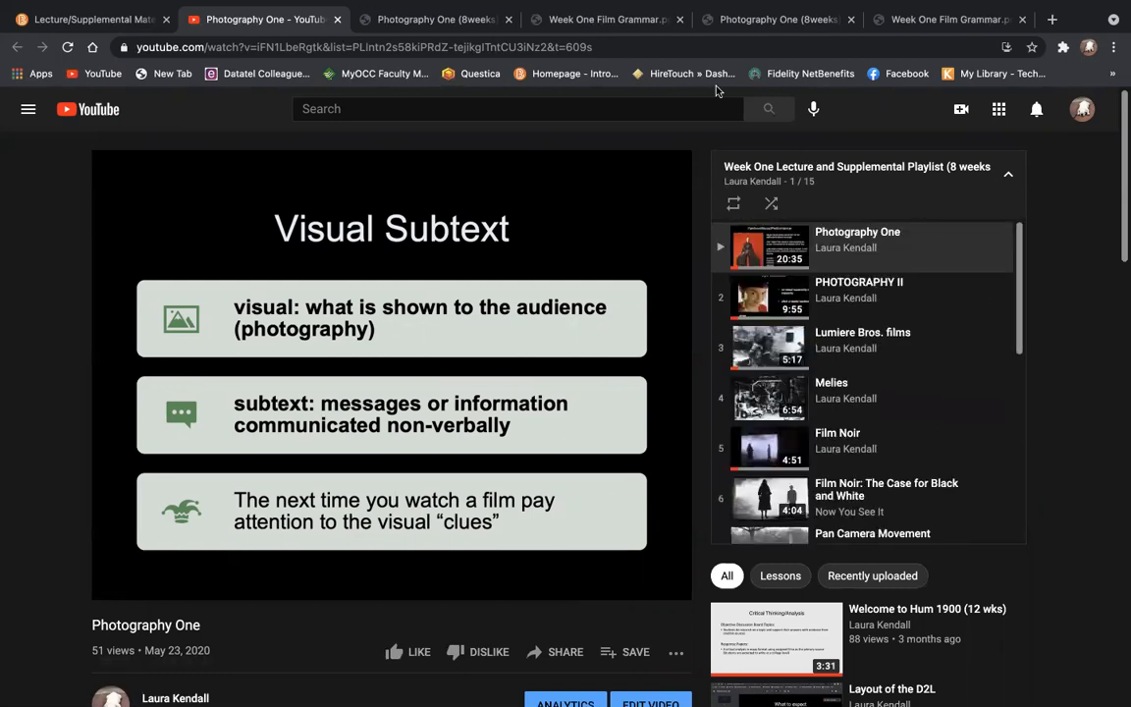
left_click(95, 20)
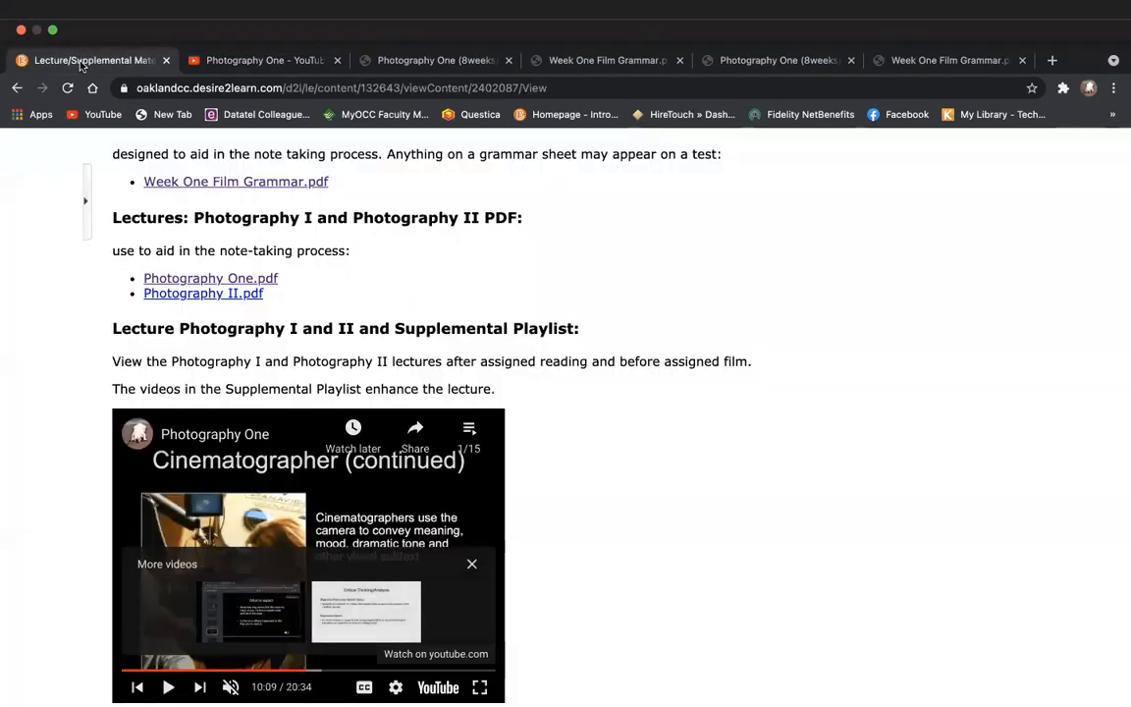
scroll("down", 3)
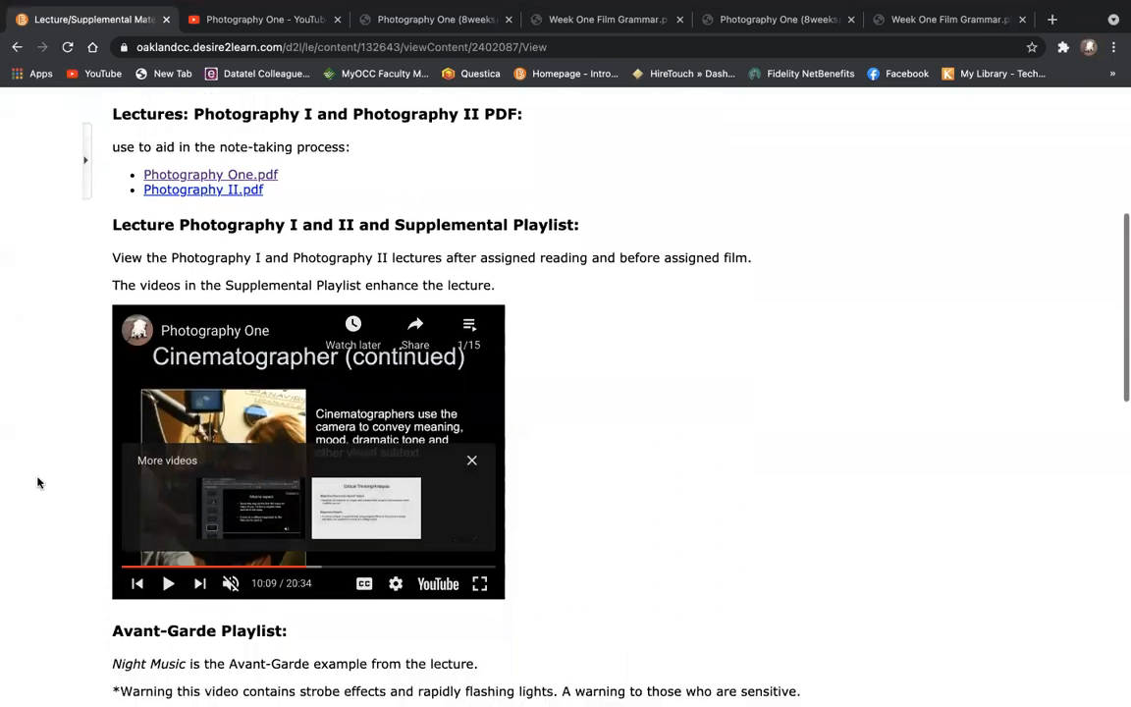
scroll("down", 3)
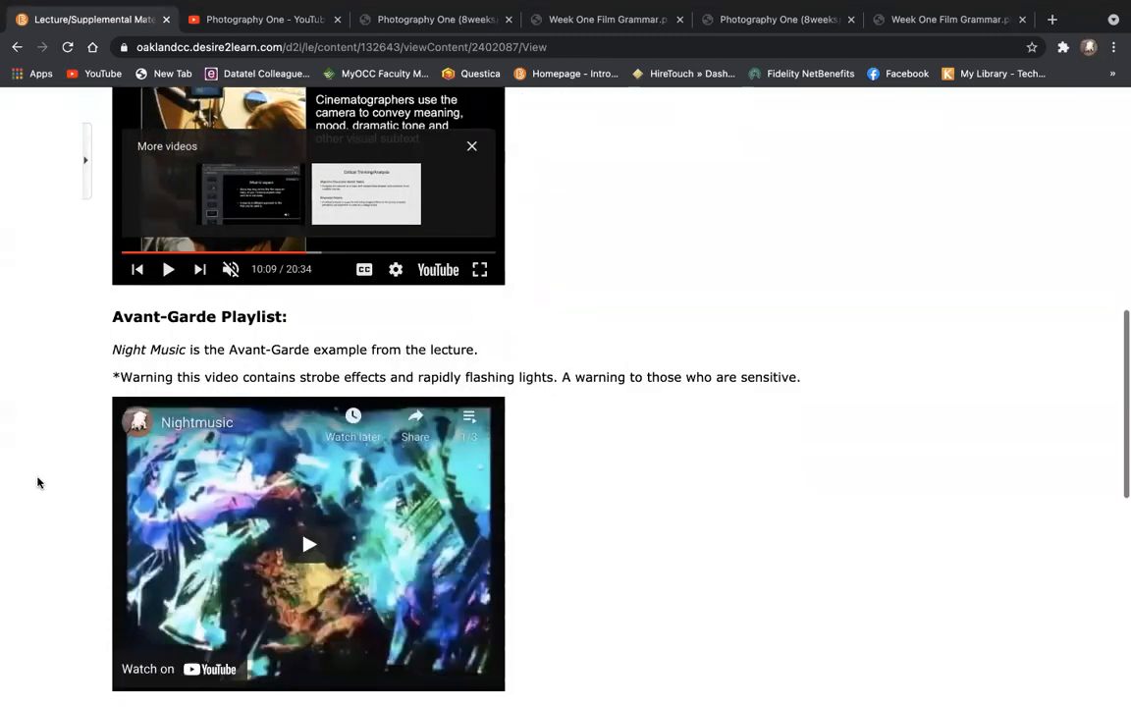
scroll("down", 3)
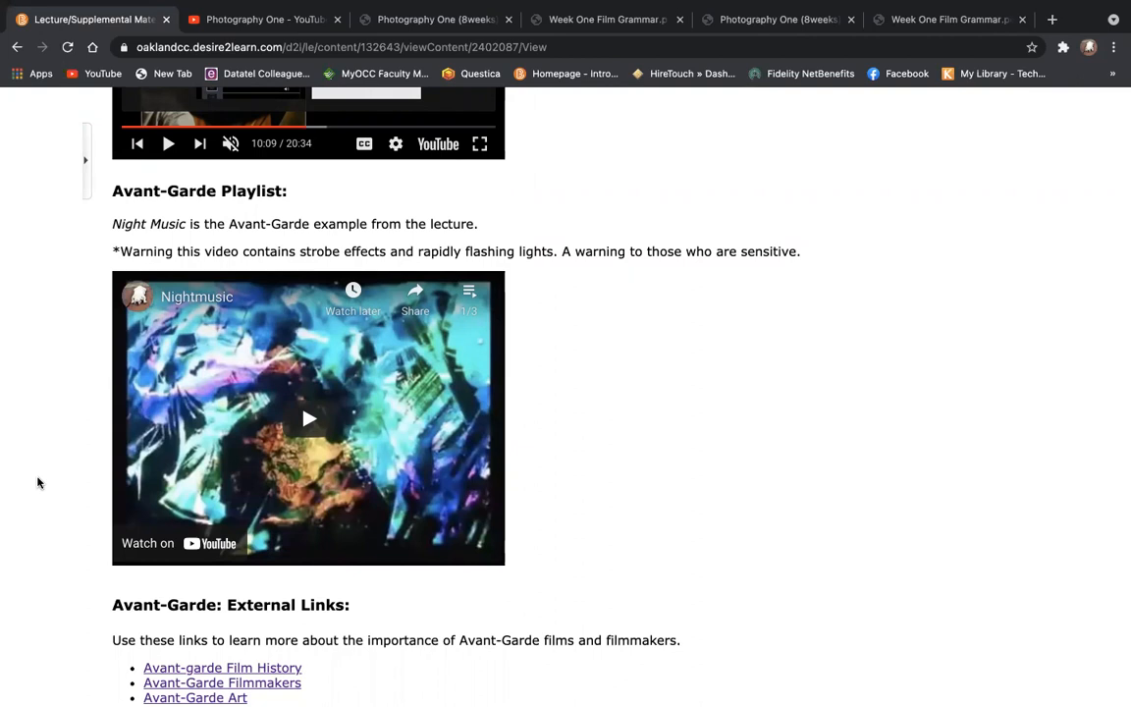
scroll("down", 3)
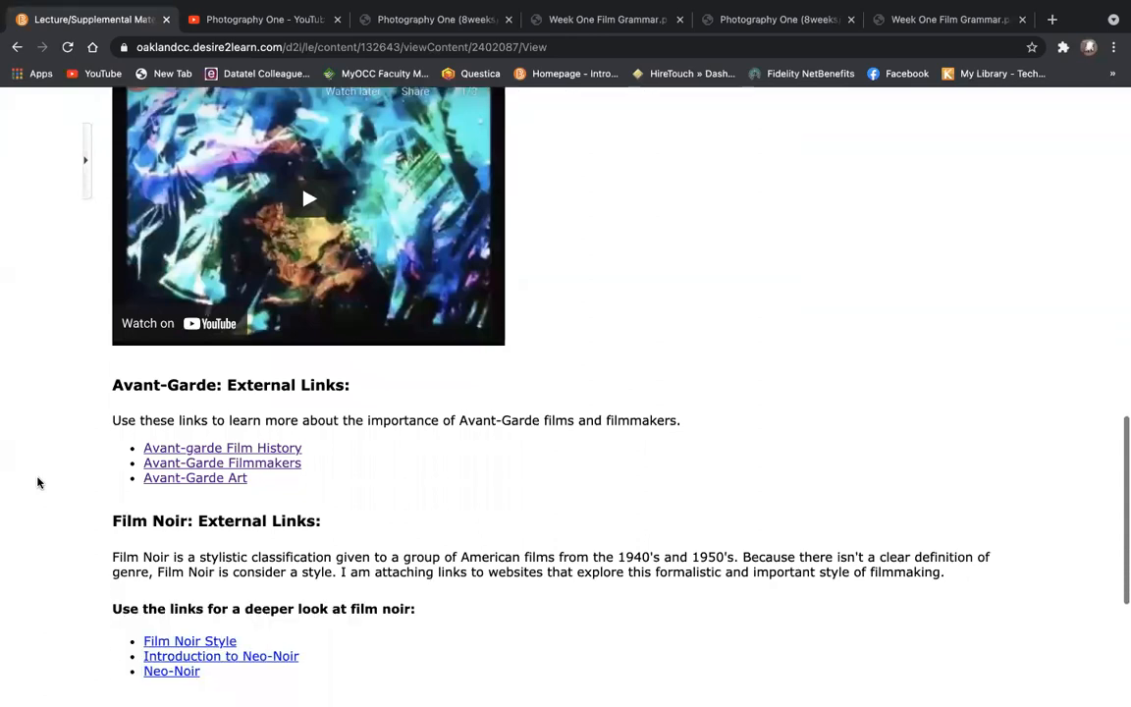
scroll("down", 3)
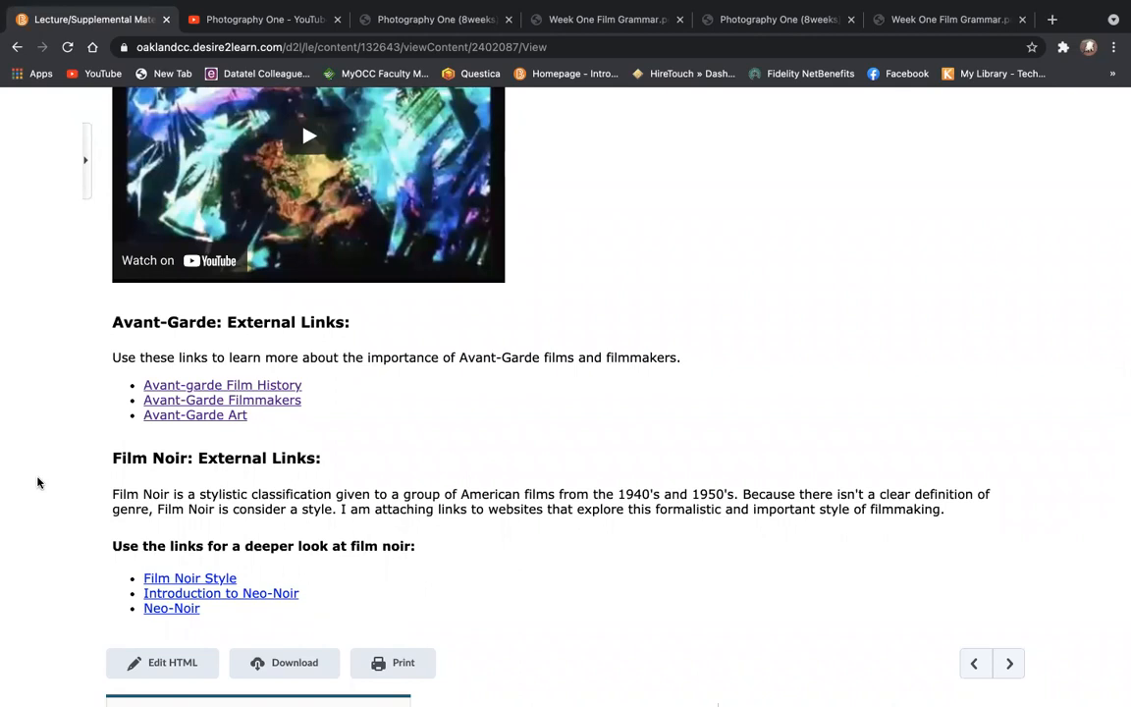
scroll("down", 3)
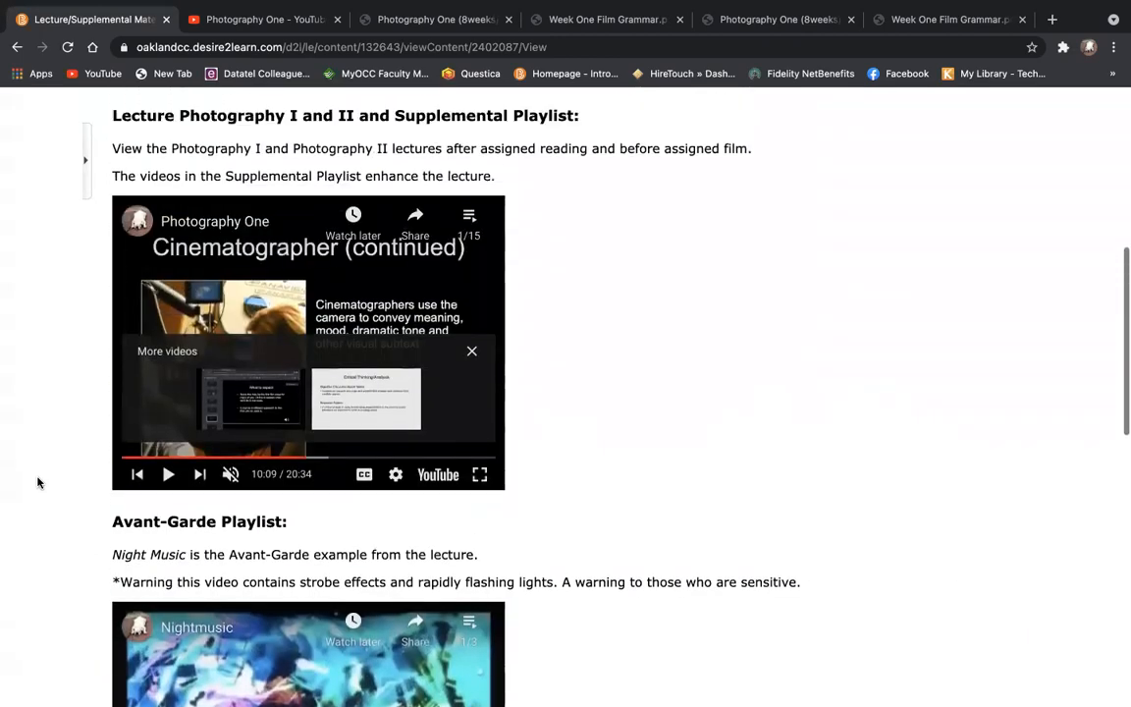
scroll("up", 3)
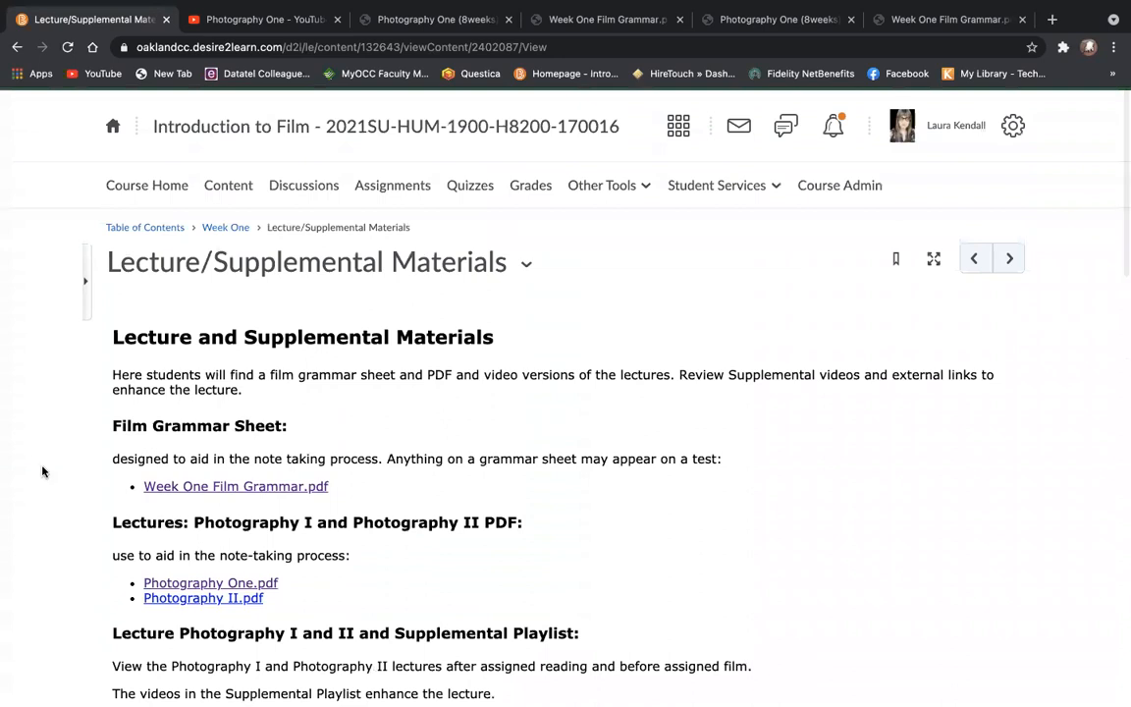
Switch to the Week Two module and go to its Lecture/Supplemental Materials page.
left_click(228, 185)
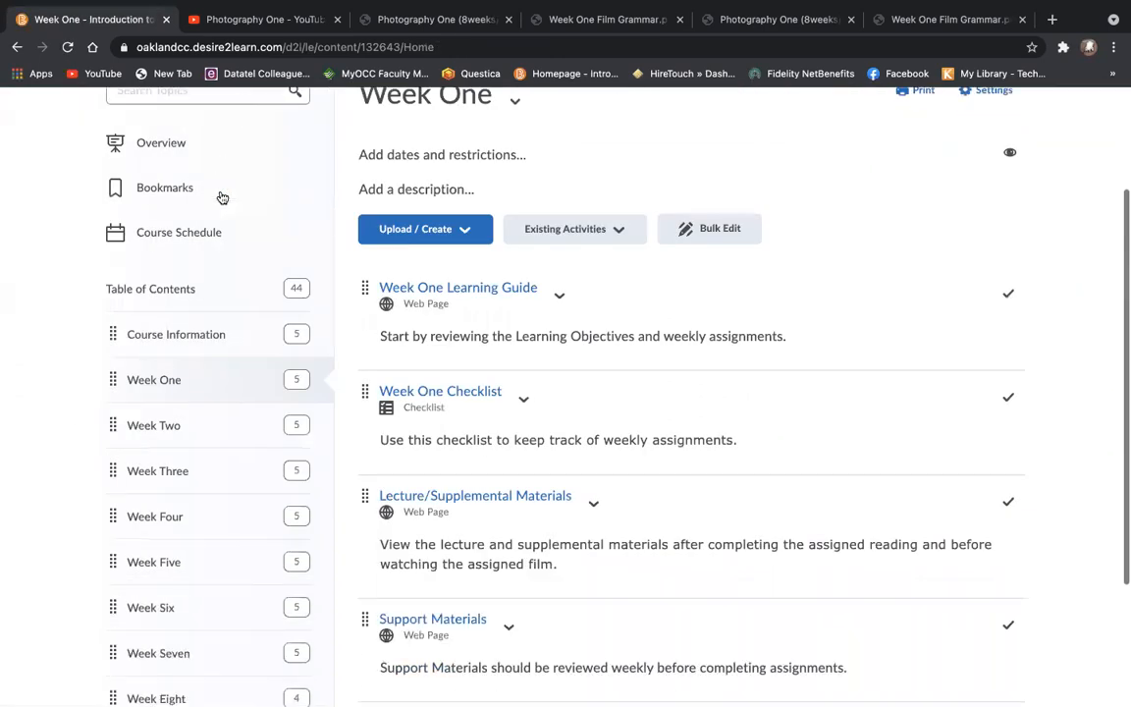
left_click(153, 424)
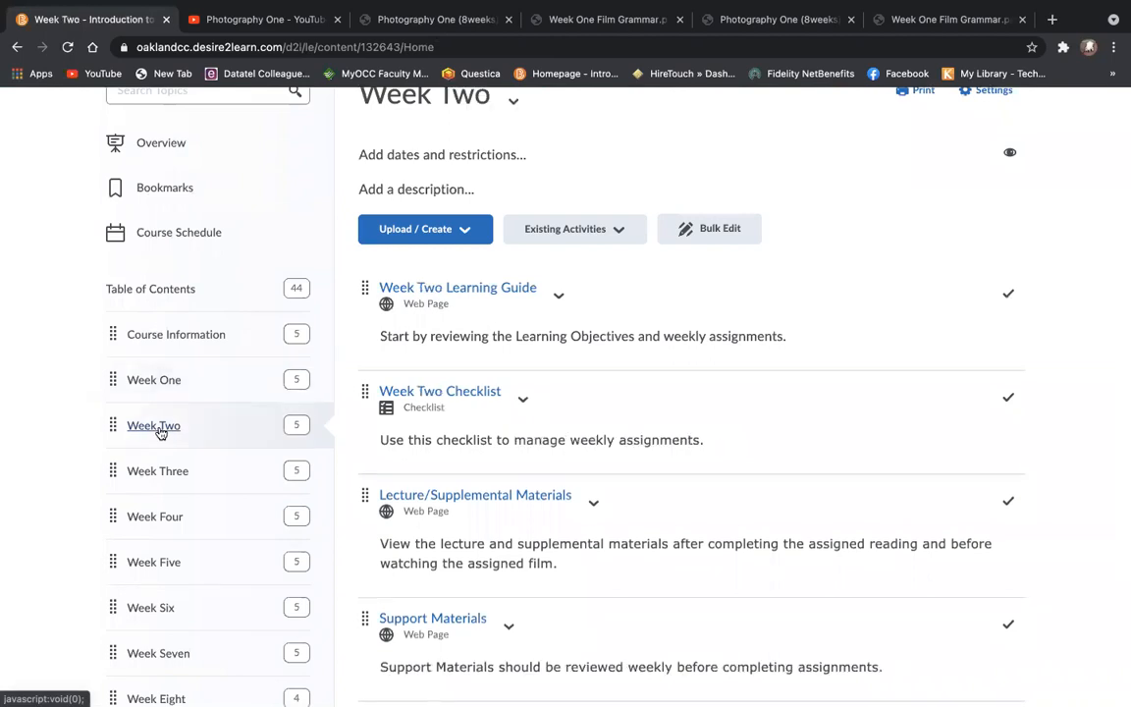
scroll("down", 3)
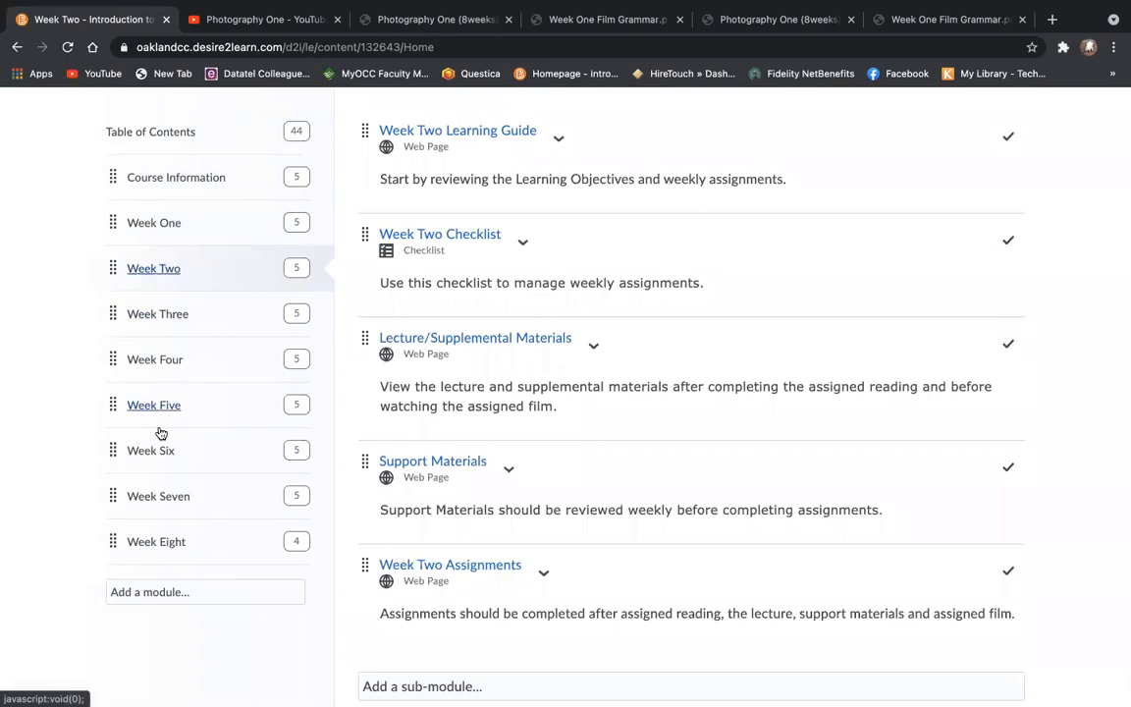
mouse_move(375, 373)
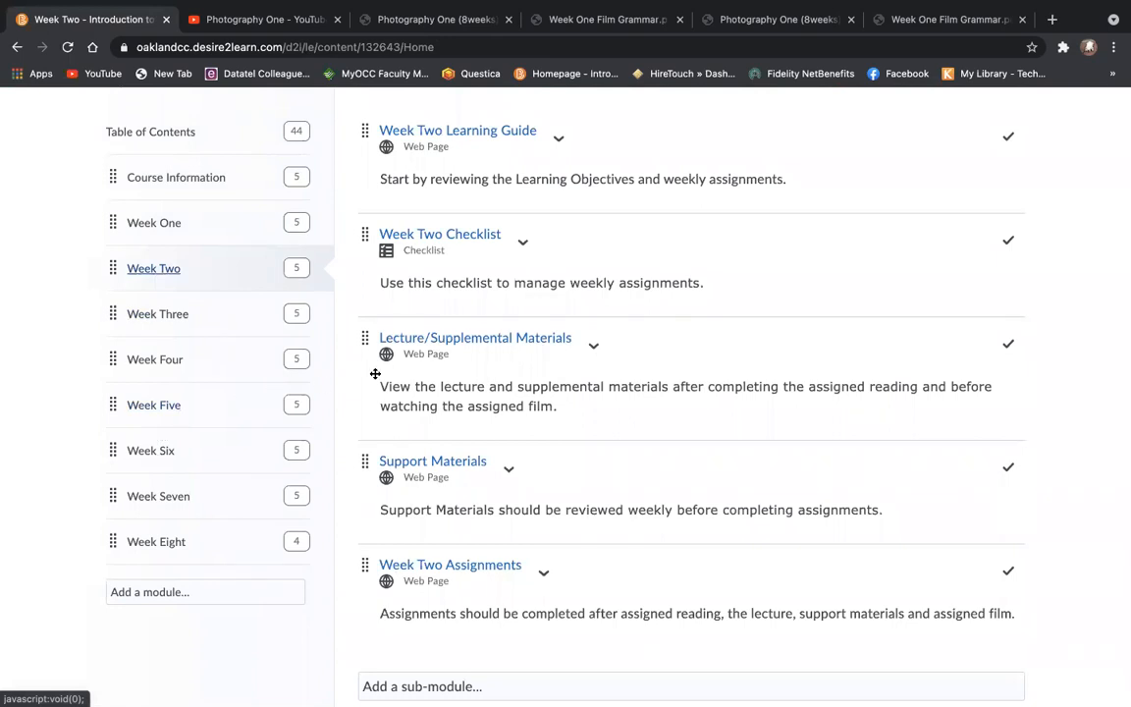
left_click(475, 338)
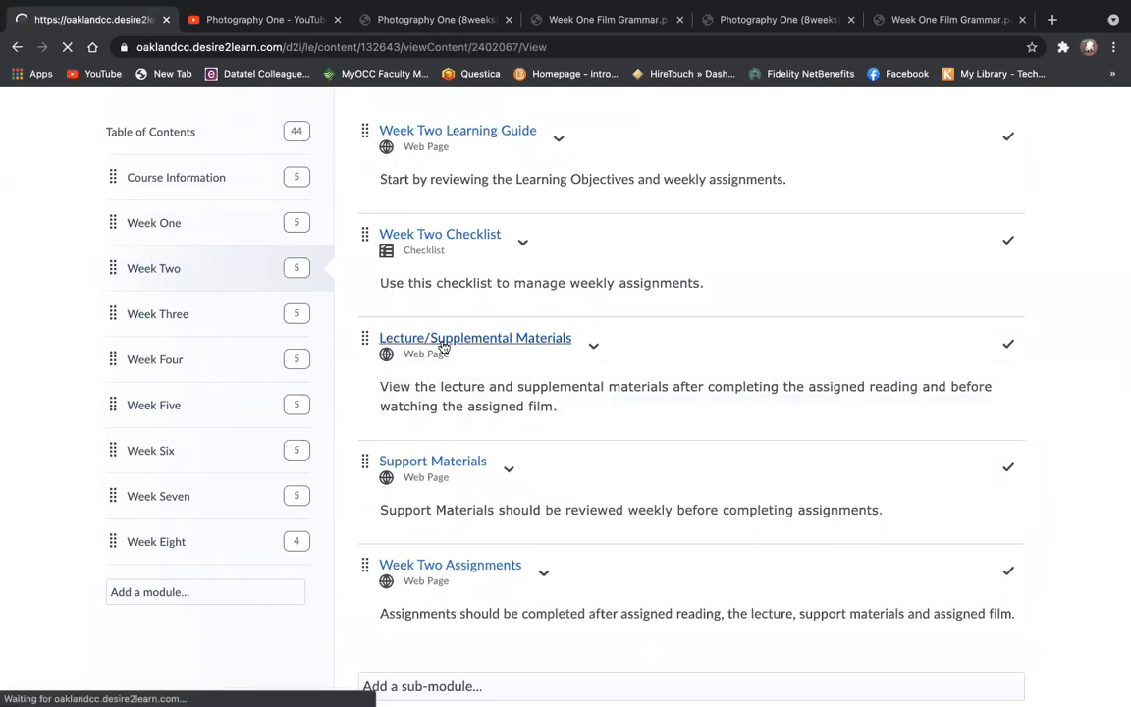
Scroll to the embedded Mise en Scene video, view it on YouTube, and return to Week Two materials.
left_click(475, 338)
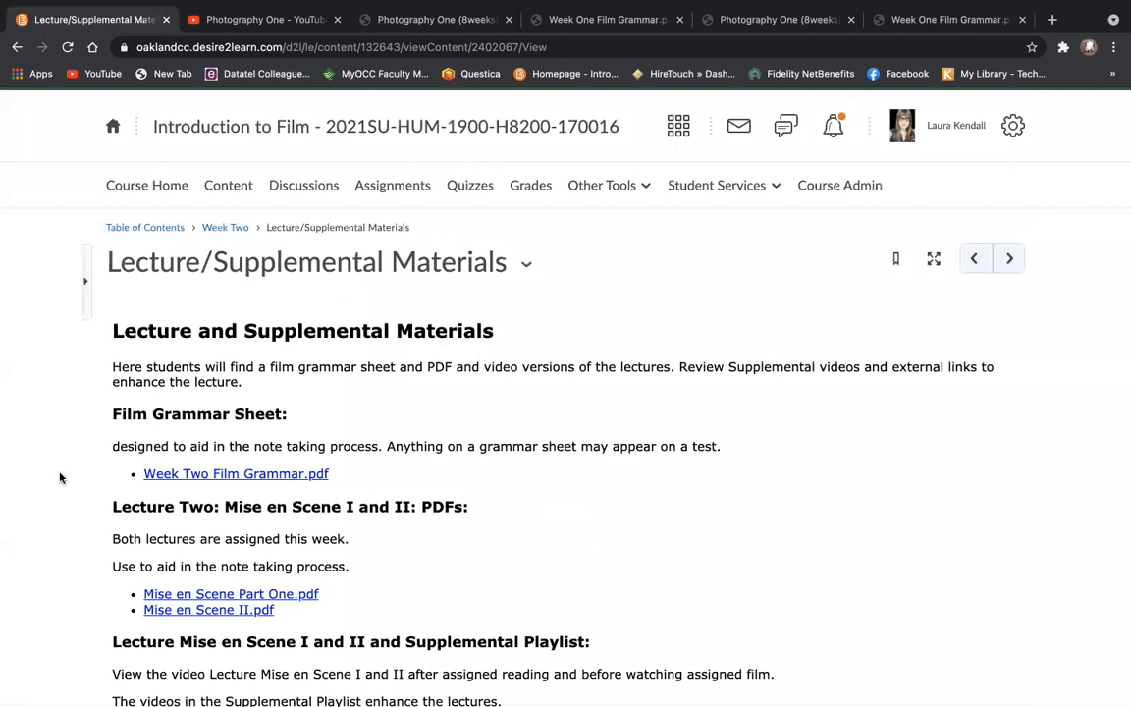
scroll("down", 3)
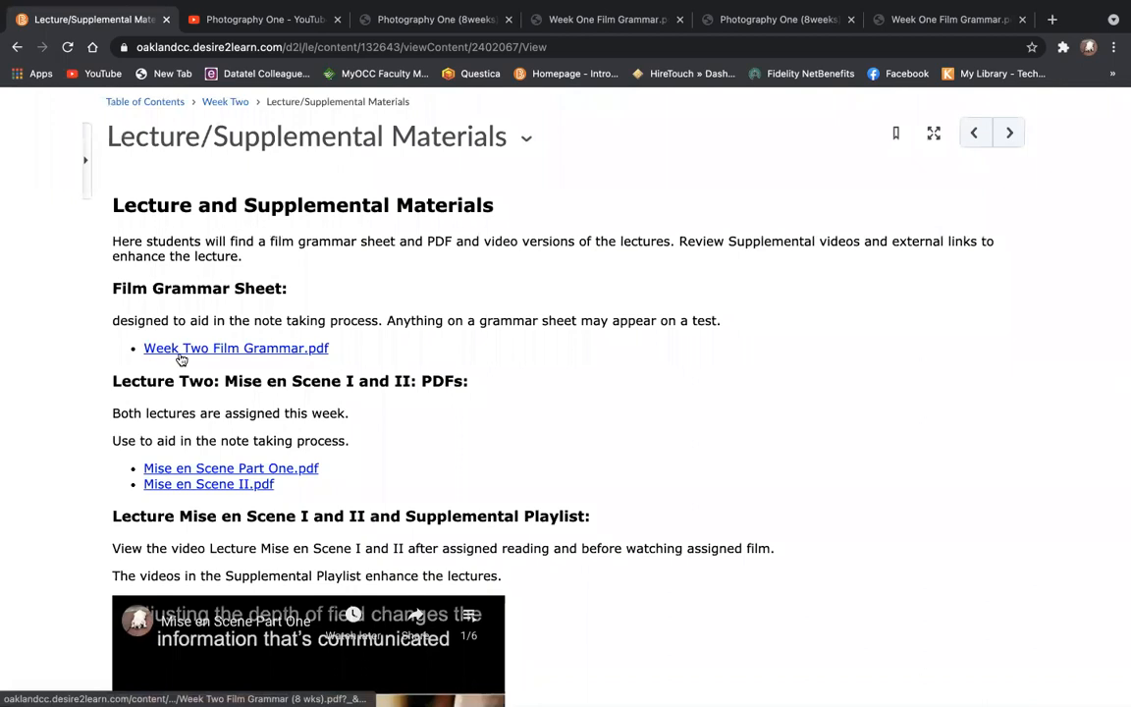
scroll("down", 3)
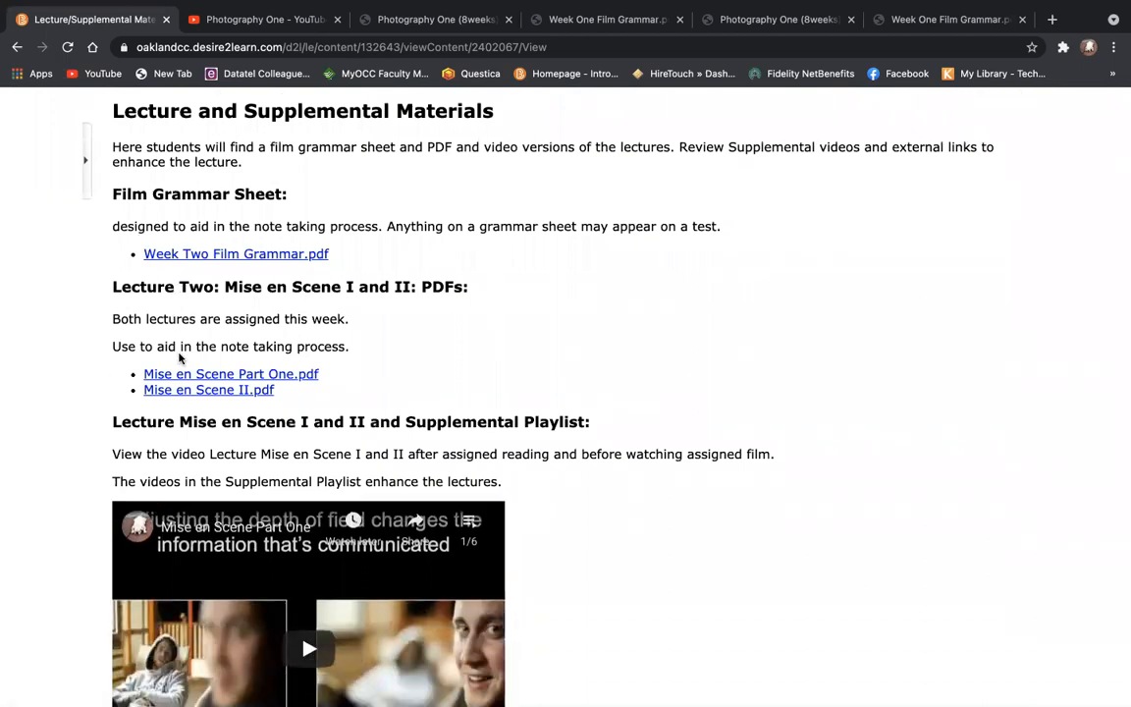
scroll("down", 3)
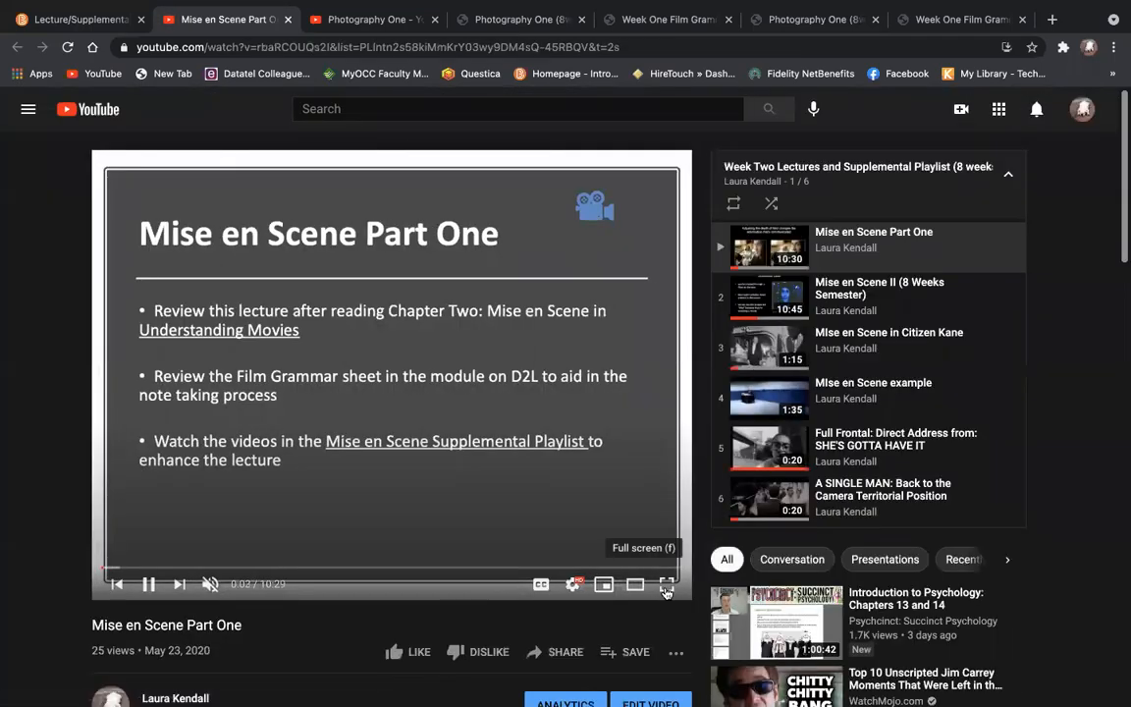
left_click(667, 585)
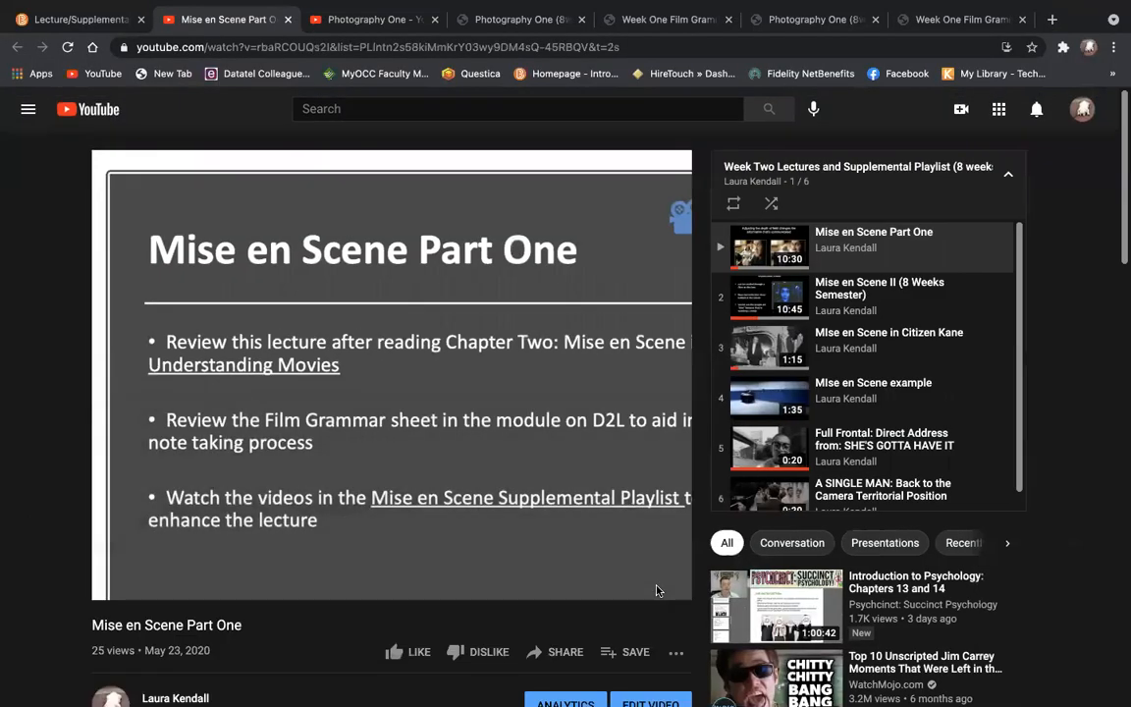
left_click(76, 20)
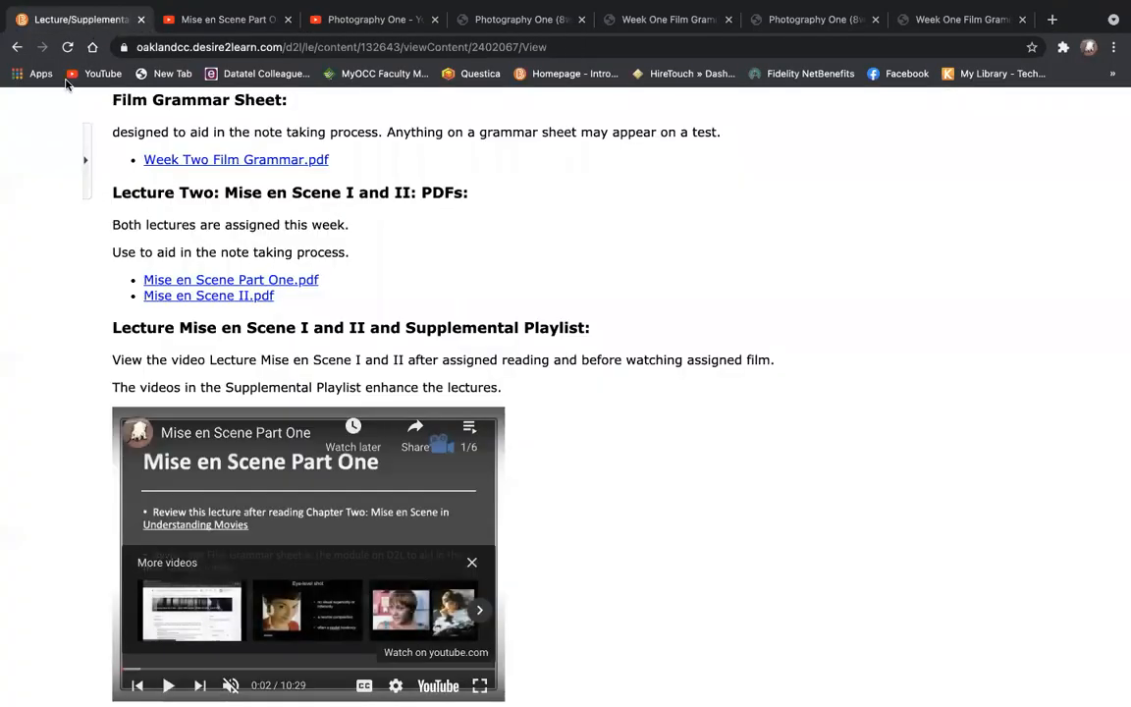
Return to the Introduction to Film course home page with its welcome announcement.
scroll("up", 3)
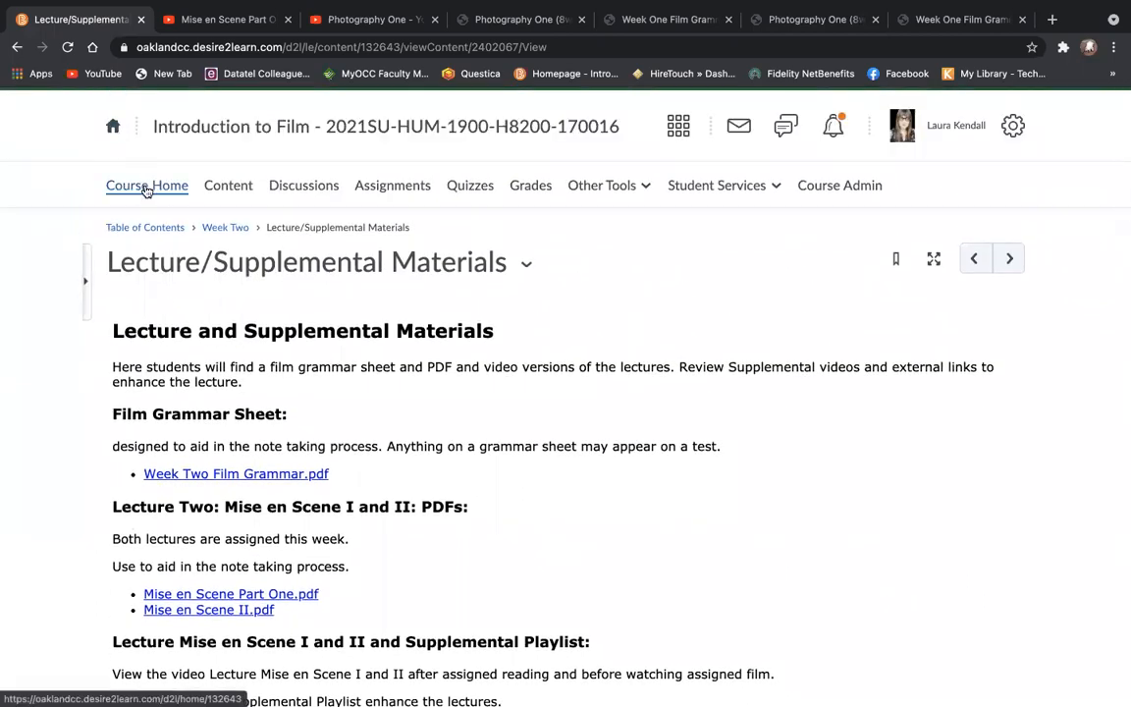
left_click(145, 184)
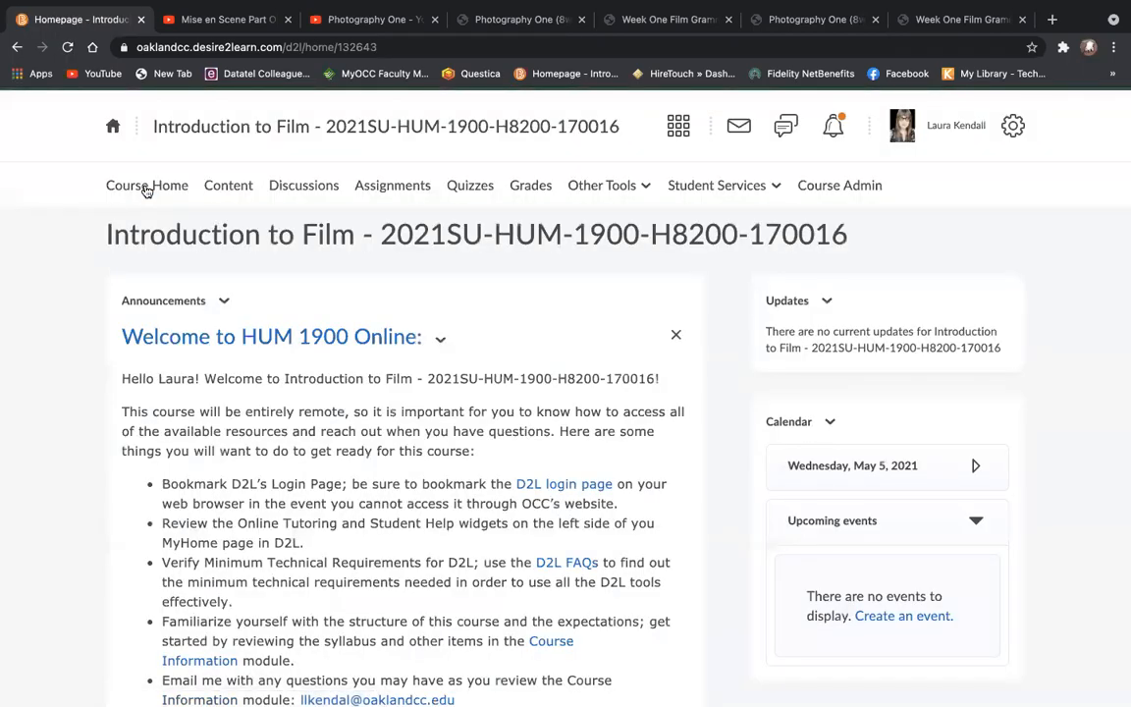